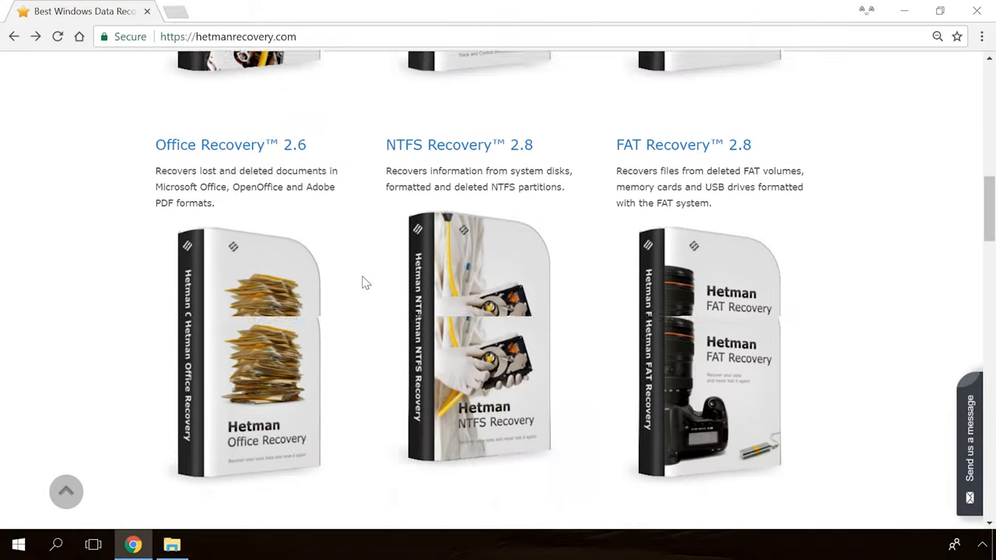
Open the Partition Recovery product page and download the free installer.
scroll("up", 3)
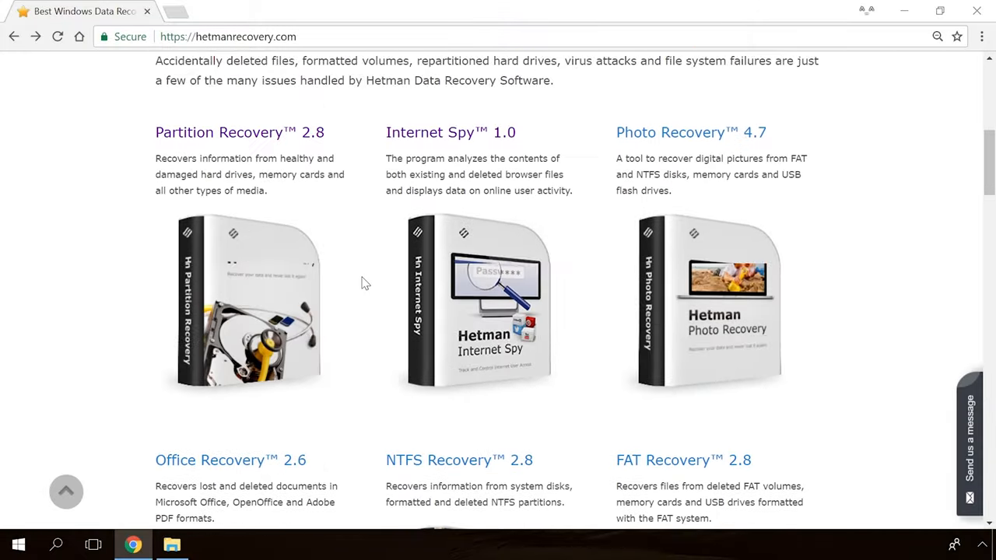
left_click(240, 132)
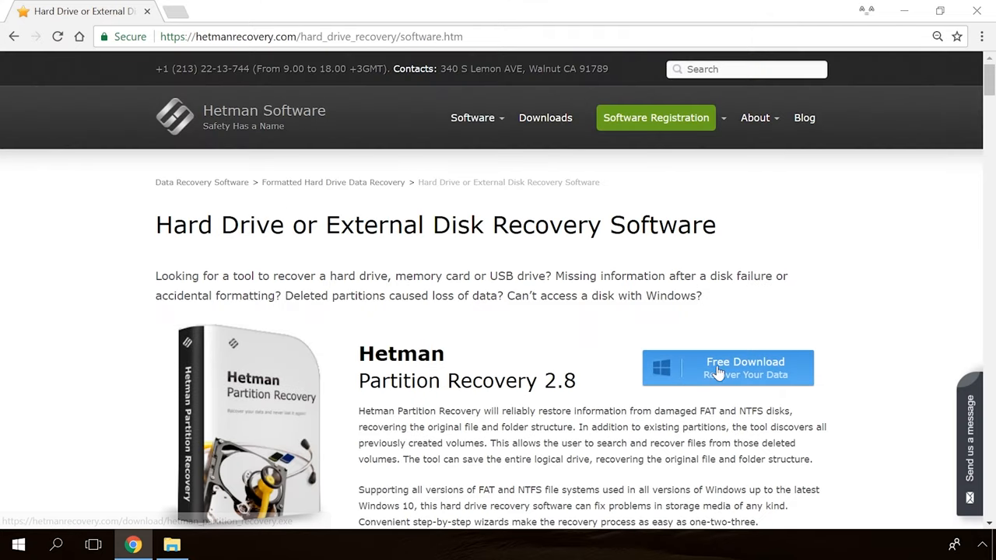
left_click(726, 367)
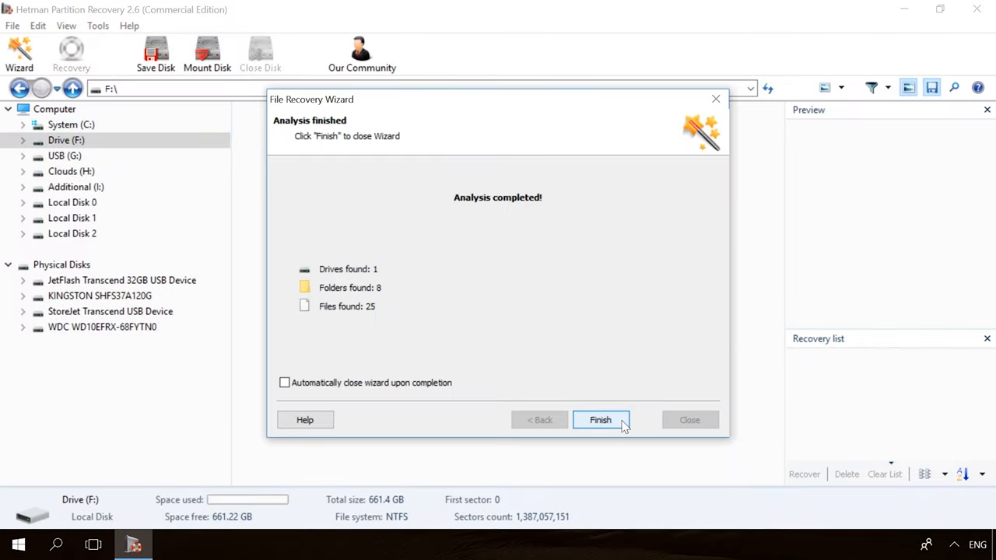
left_click(600, 420)
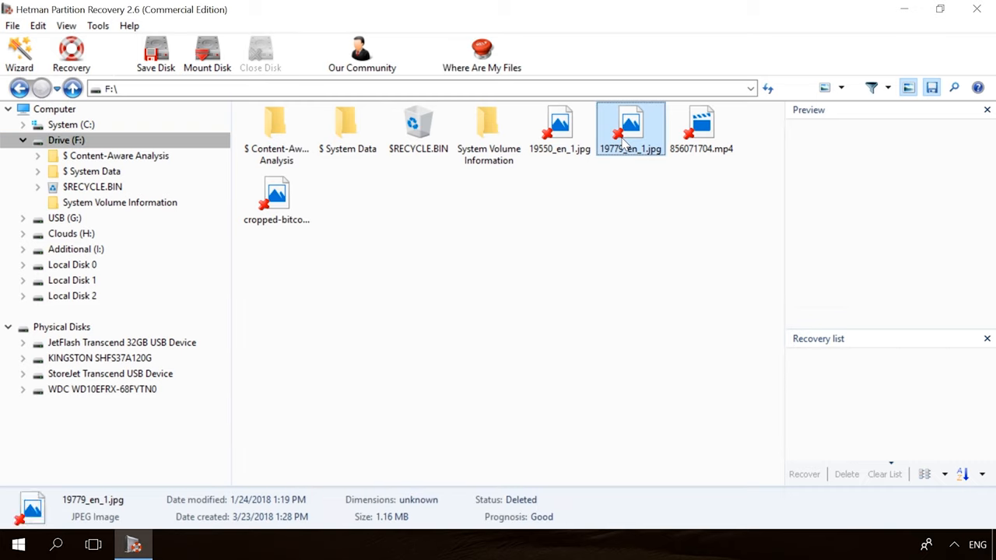
left_click(701, 129)
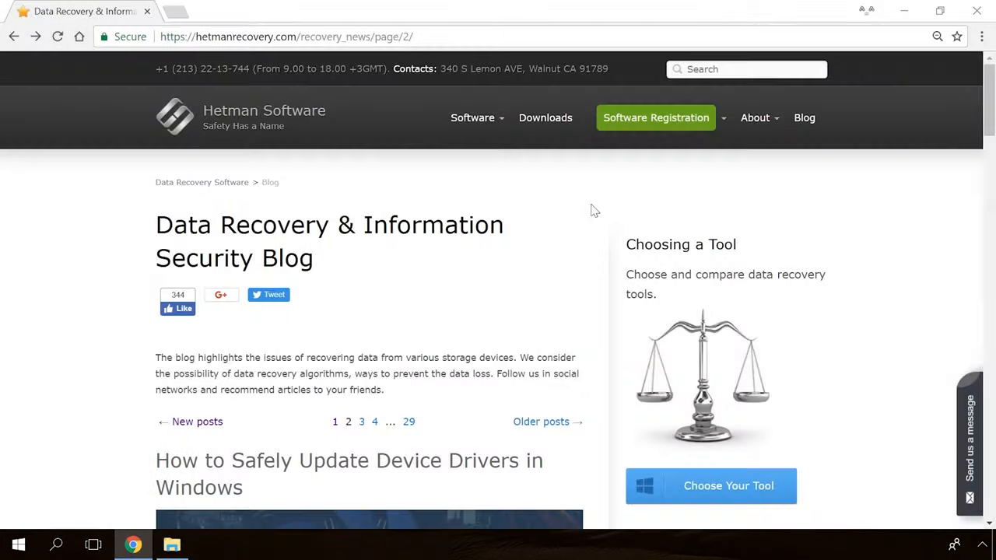
Open the hard disk problem error article and start a message with 'Hello'.
scroll("down", 3)
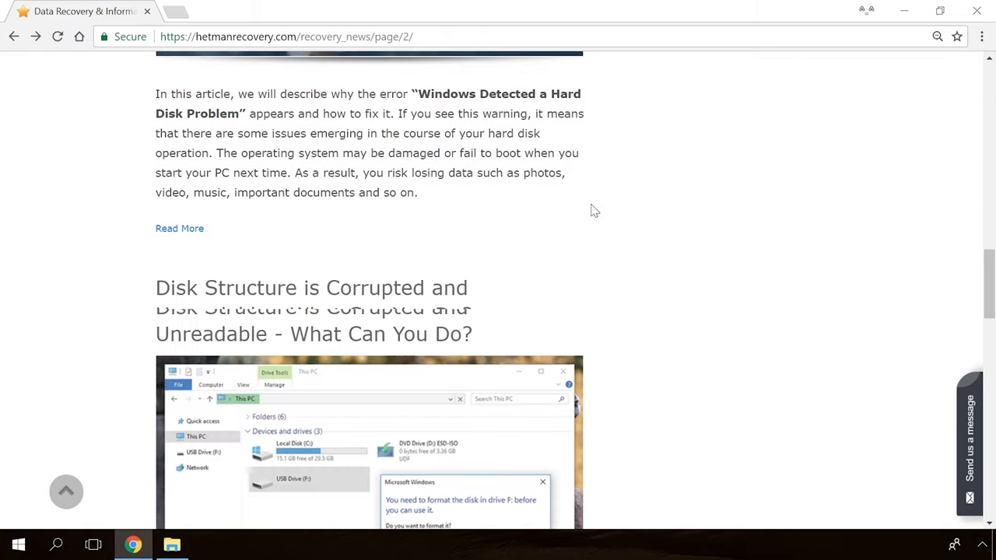
scroll("down", 3)
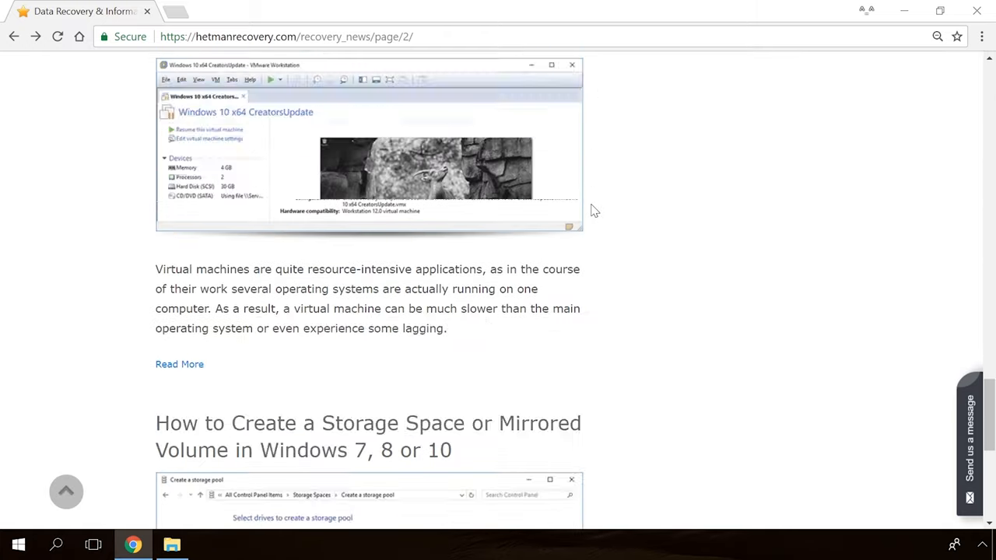
scroll("down", 3)
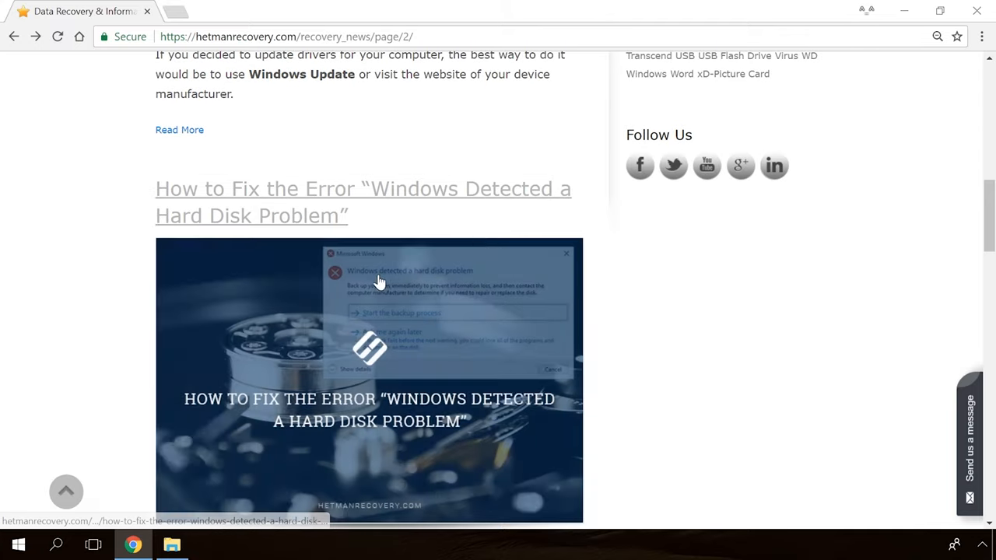
left_click(363, 202)
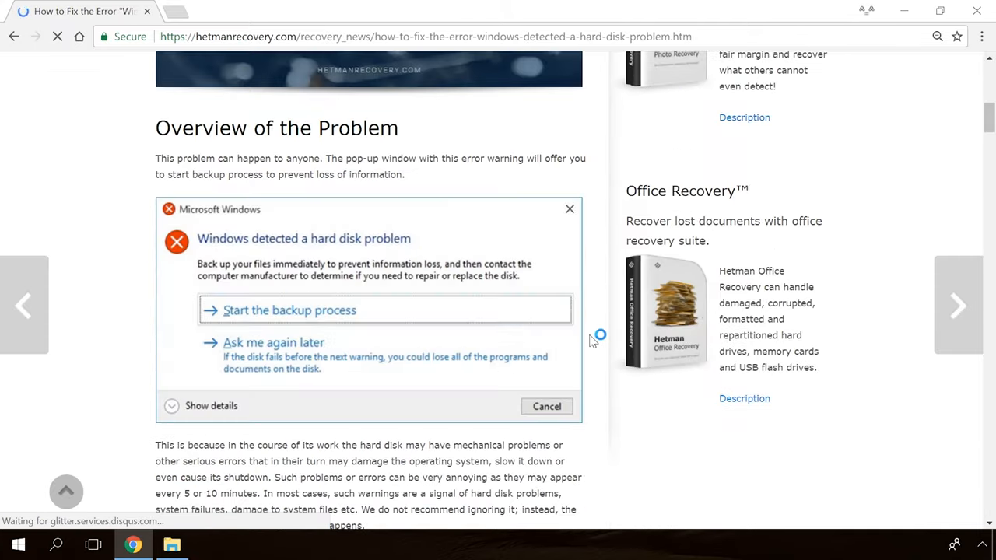
scroll("down", 3)
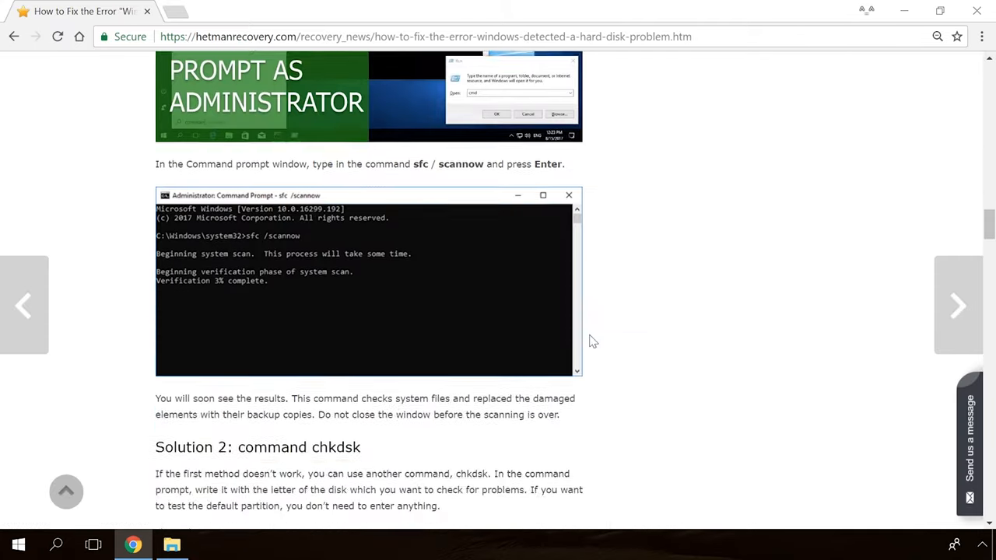
left_click(970, 443)
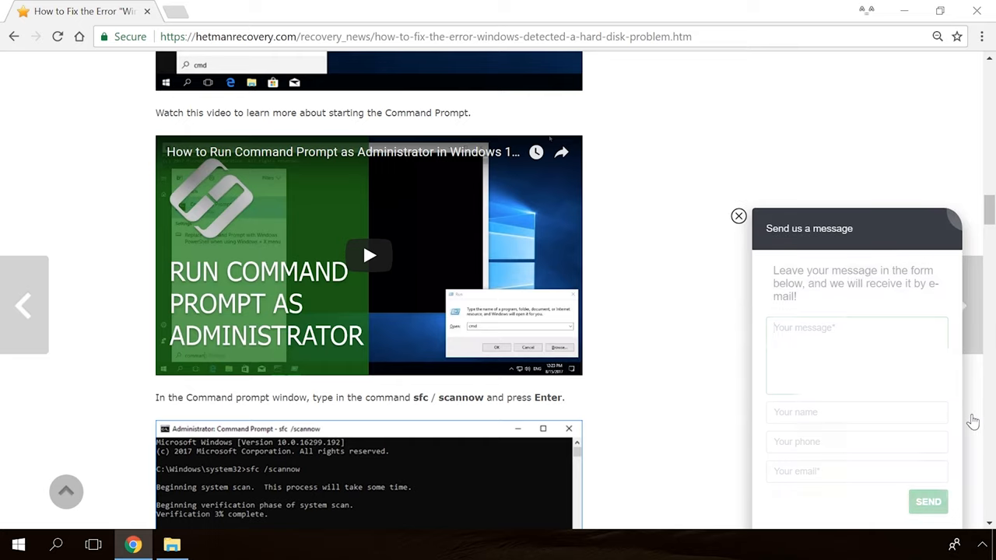
type("Hello")
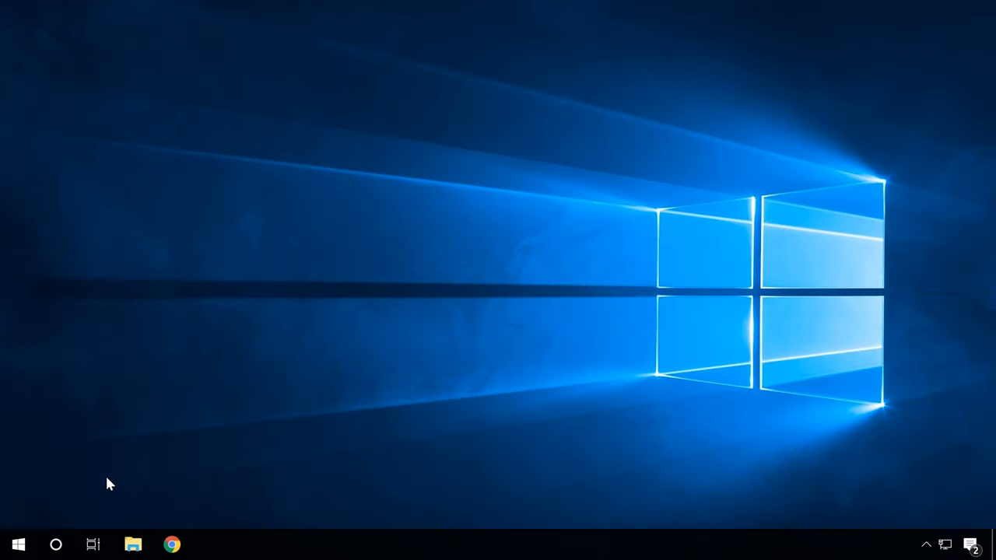
Change the time zone in Time & Language to (UTC+03:00) Moscow, St. Petersburg.
left_click(18, 545)
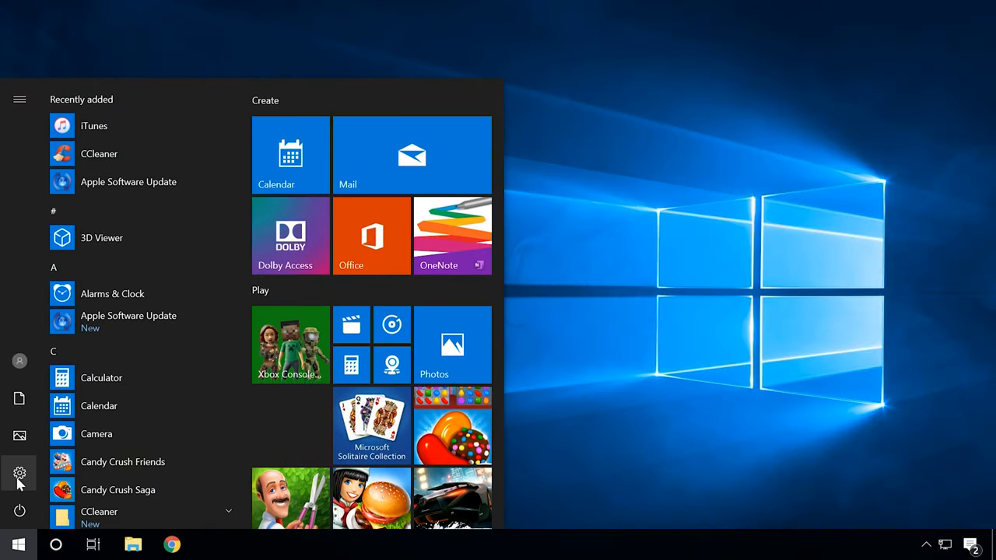
left_click(19, 473)
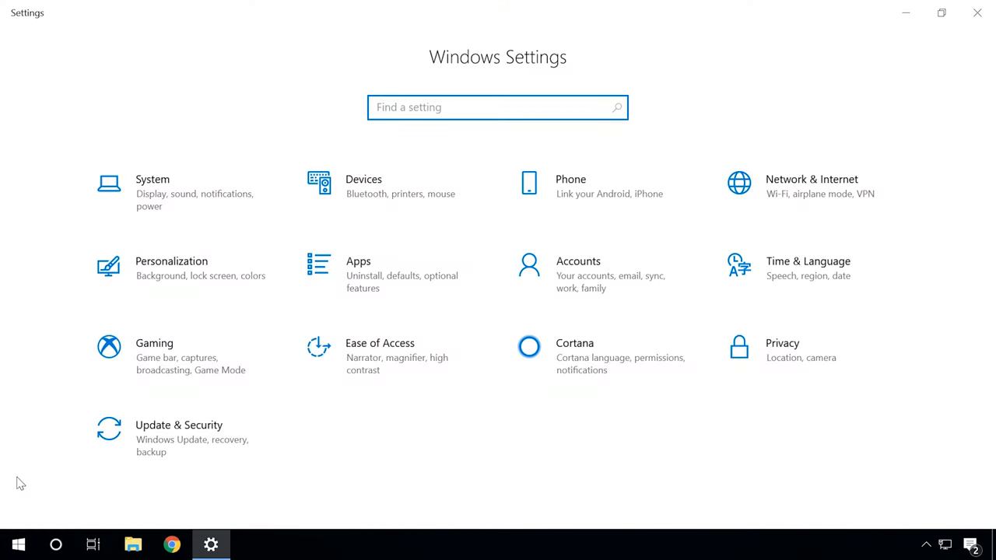
left_click(807, 261)
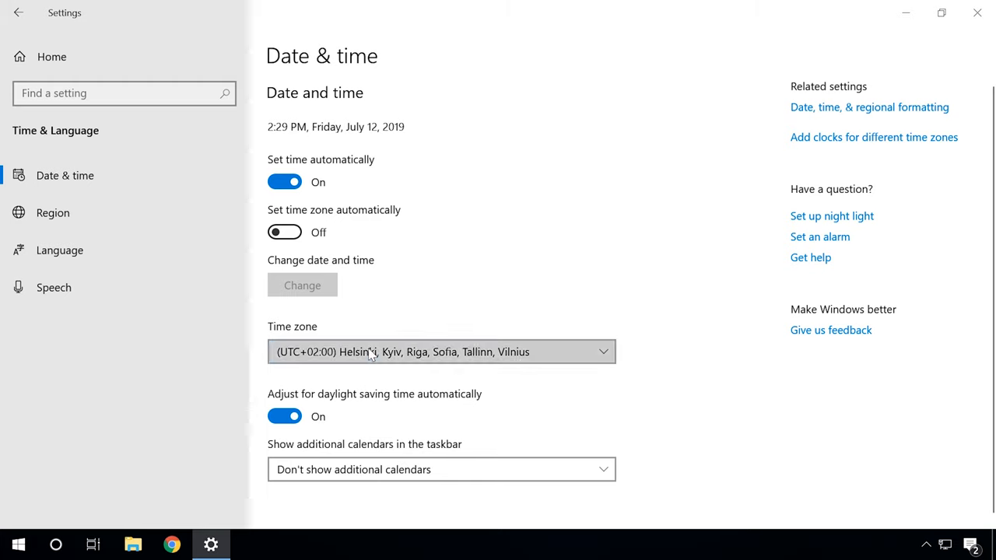
left_click(442, 352)
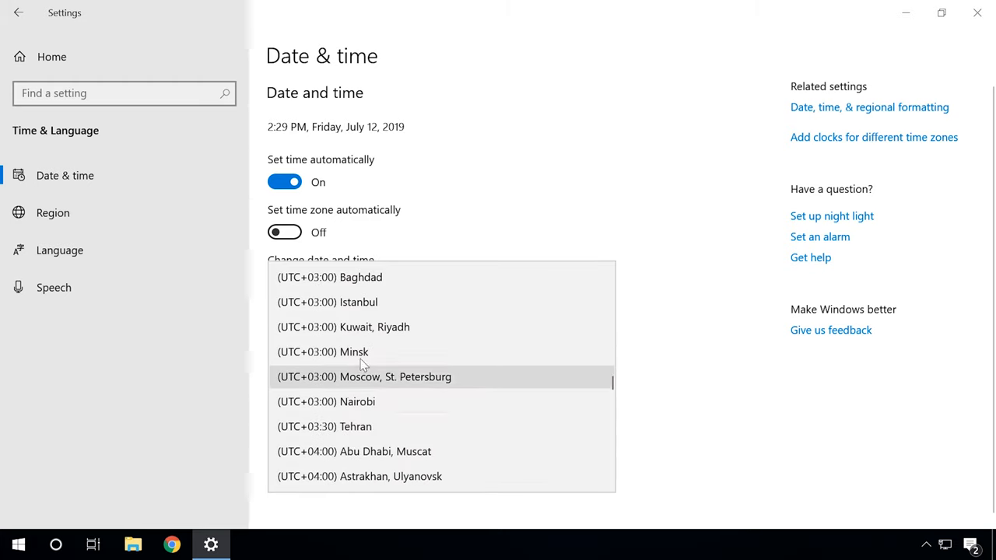
left_click(364, 377)
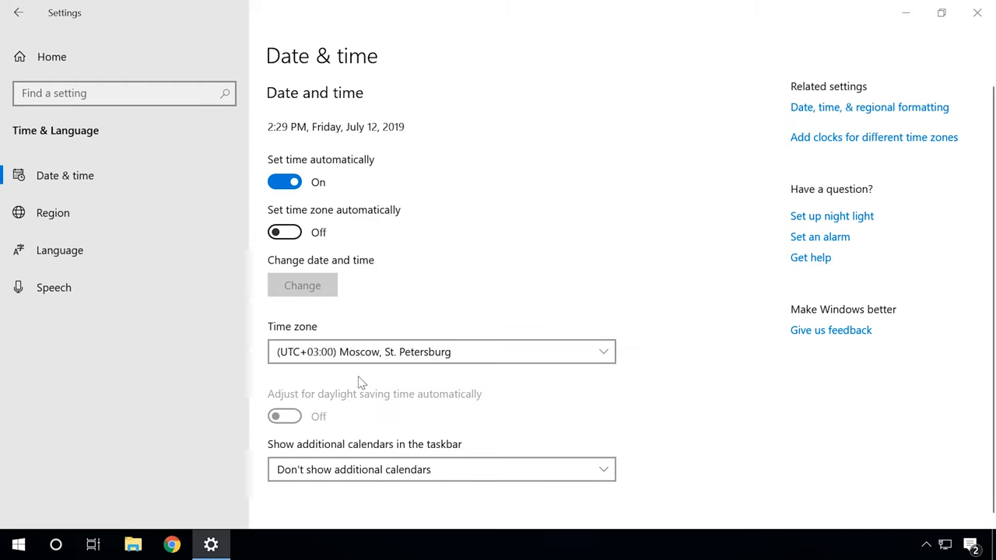
left_click(172, 544)
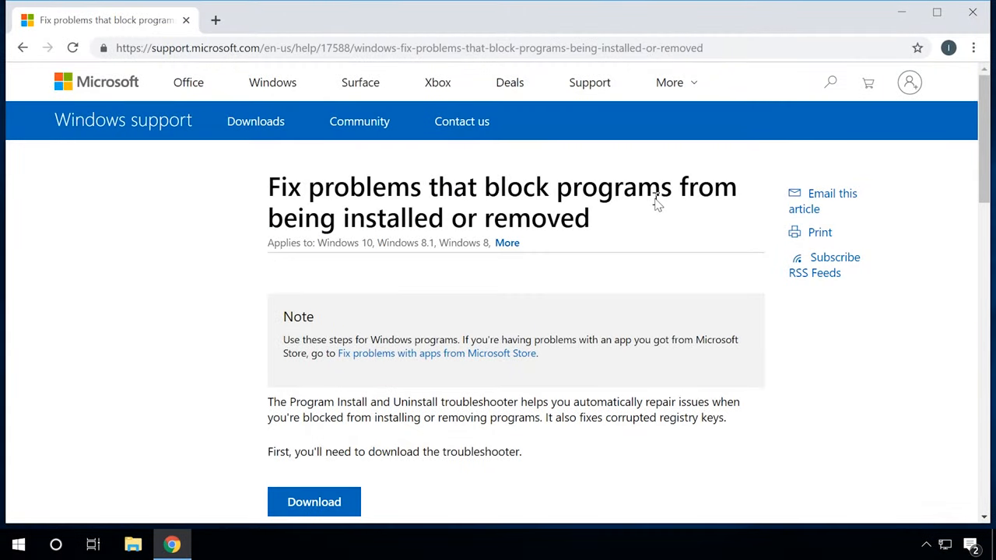
mouse_move(335, 200)
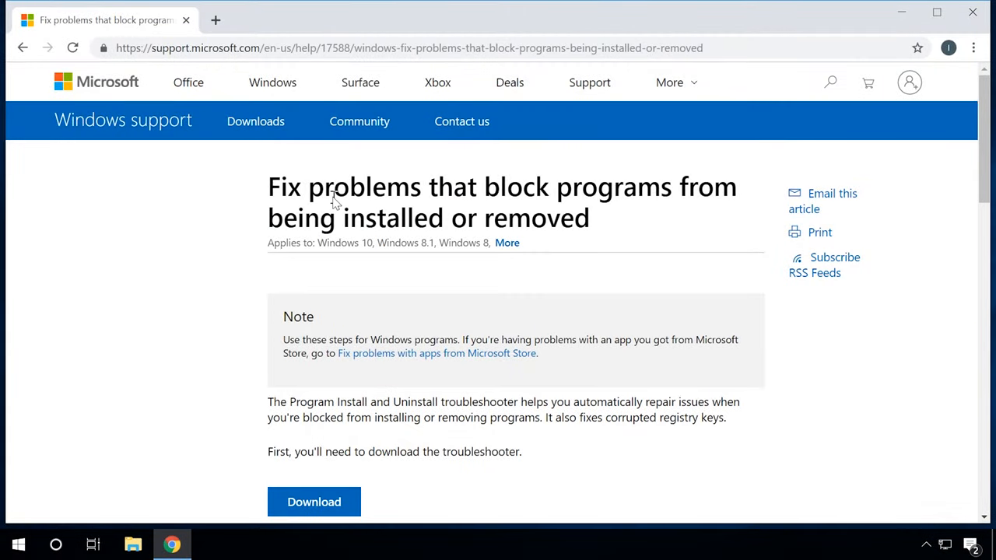
Scroll the Microsoft support article down to the troubleshooter download section.
scroll("down", 3)
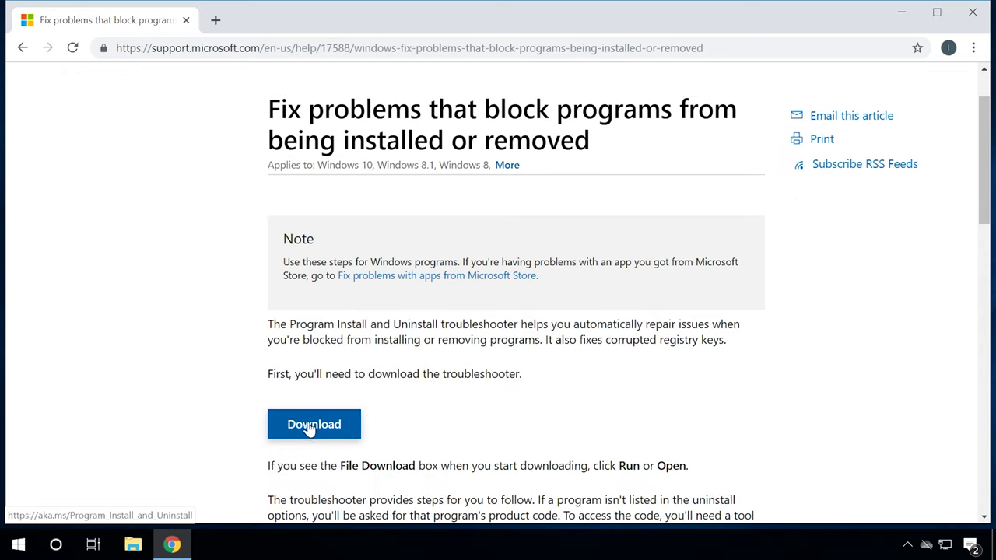
mouse_move(327, 424)
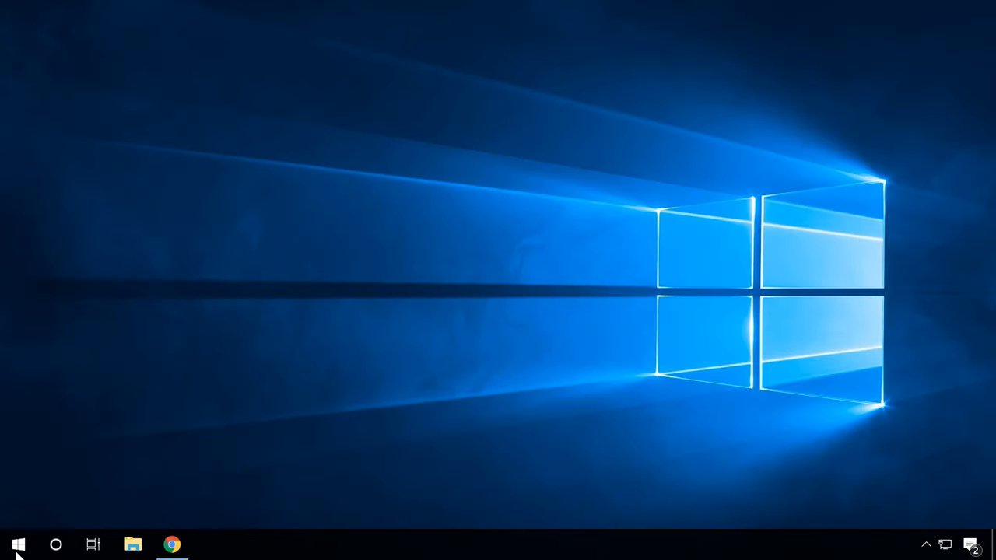
Launch the Windows Update troubleshooter from Update & Security > Troubleshoot.
left_click(19, 544)
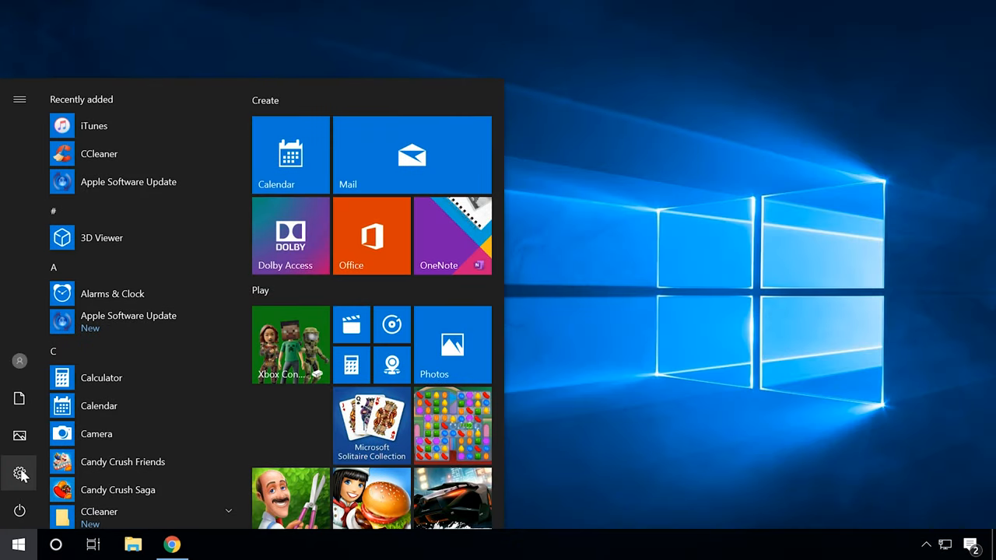
left_click(19, 473)
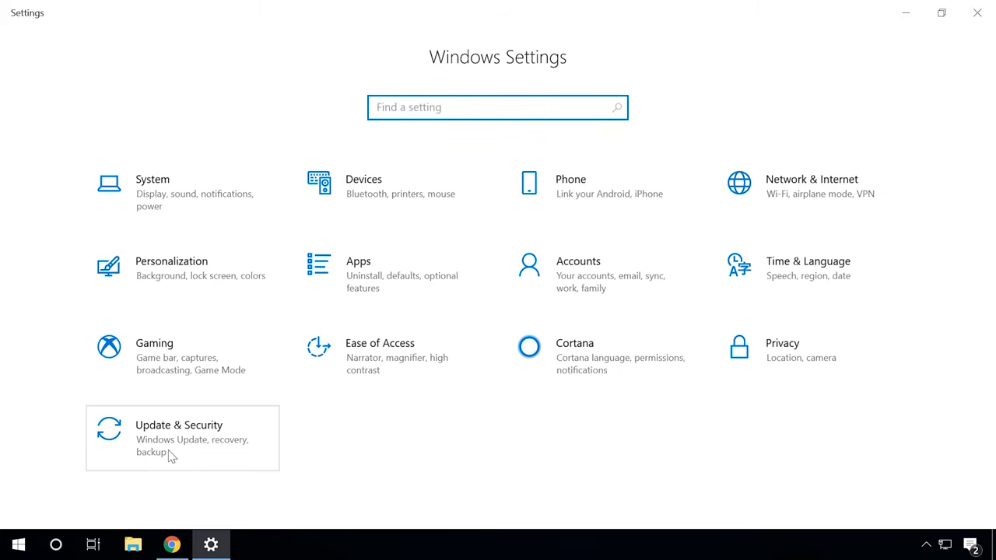
left_click(183, 437)
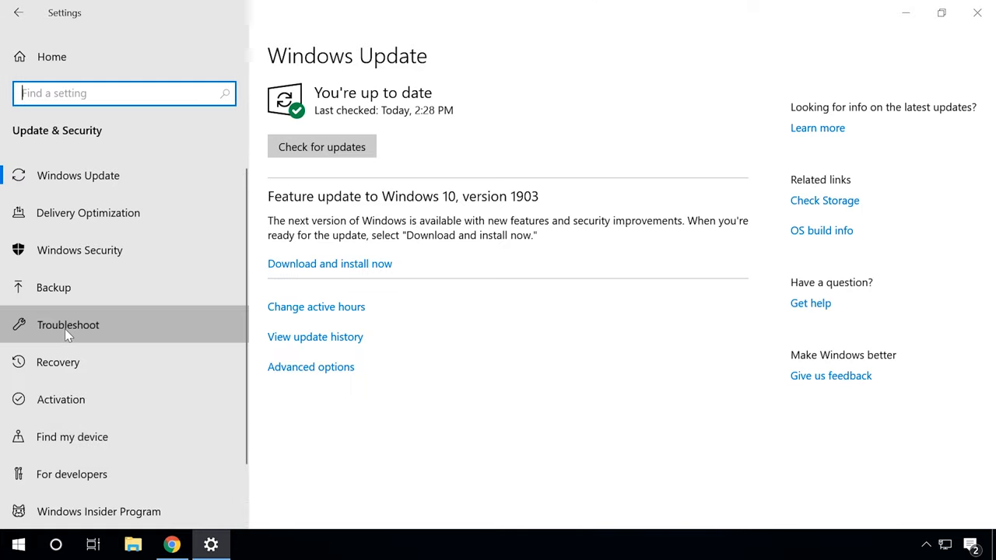
left_click(68, 325)
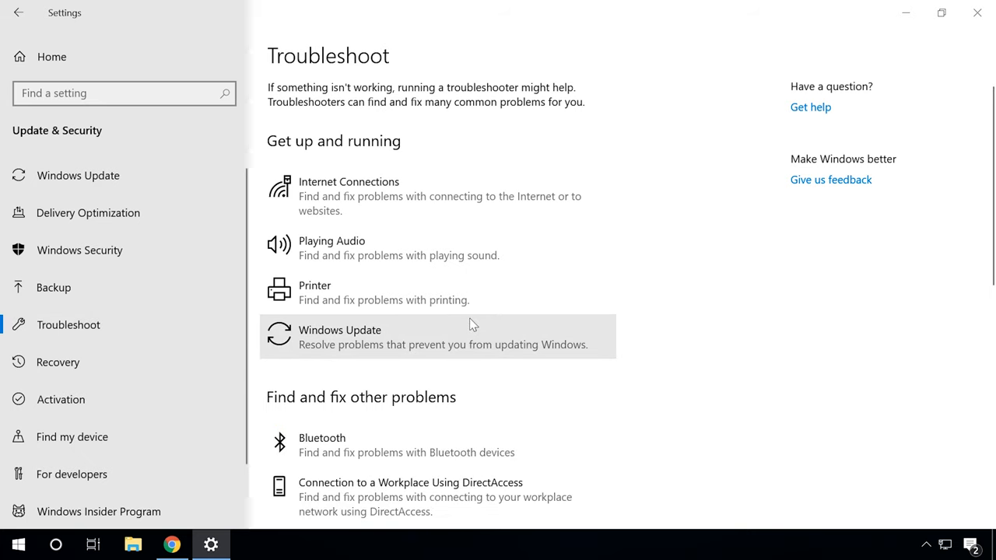
scroll("down", 3)
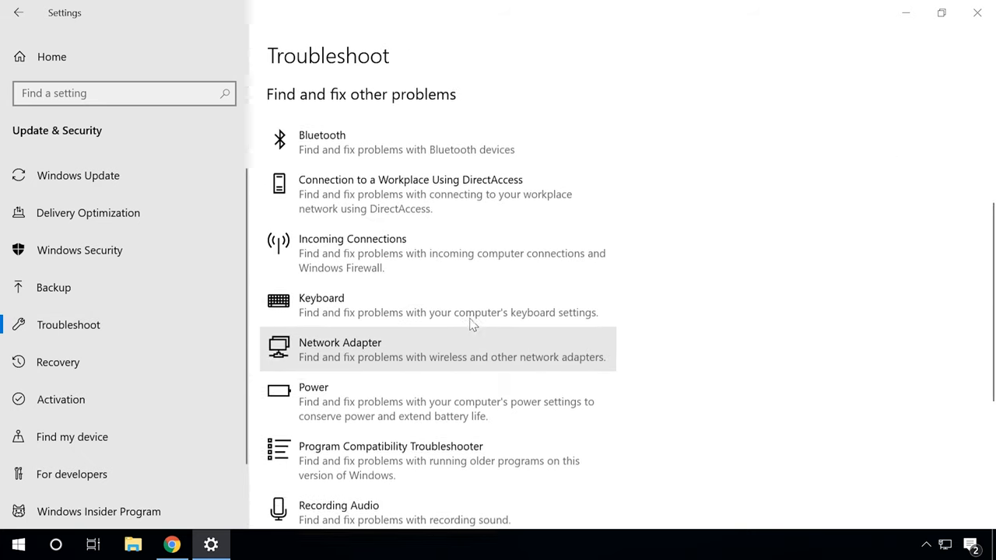
scroll("up", 3)
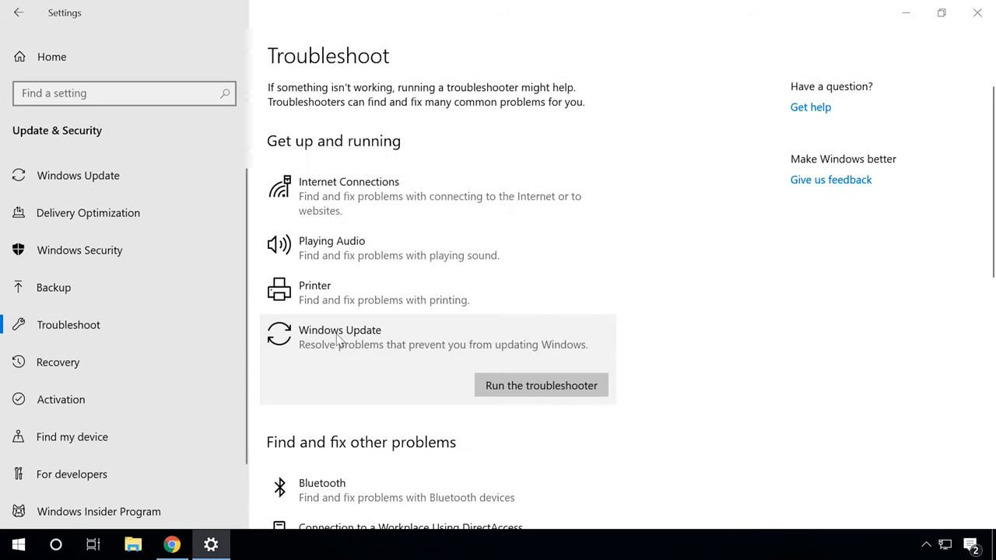
left_click(541, 386)
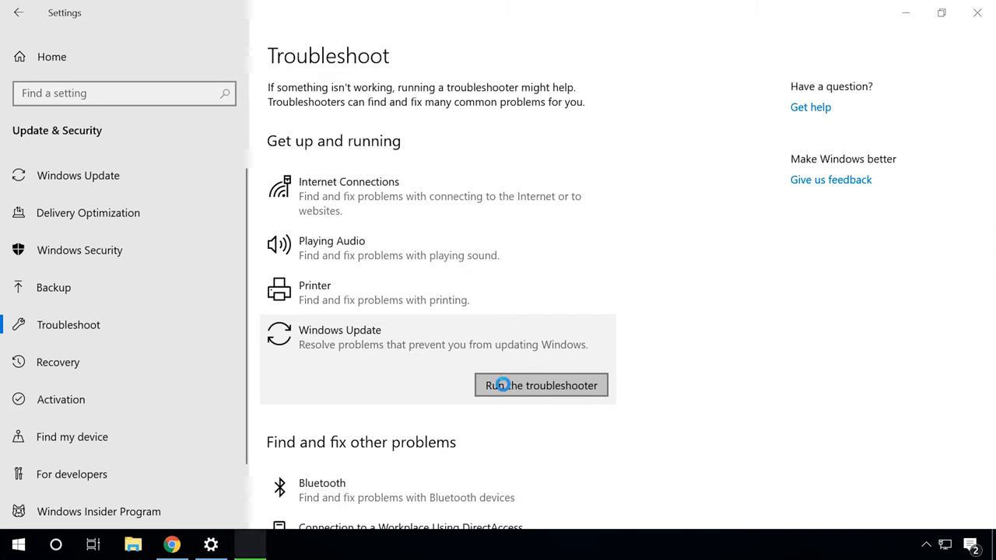
left_click(540, 385)
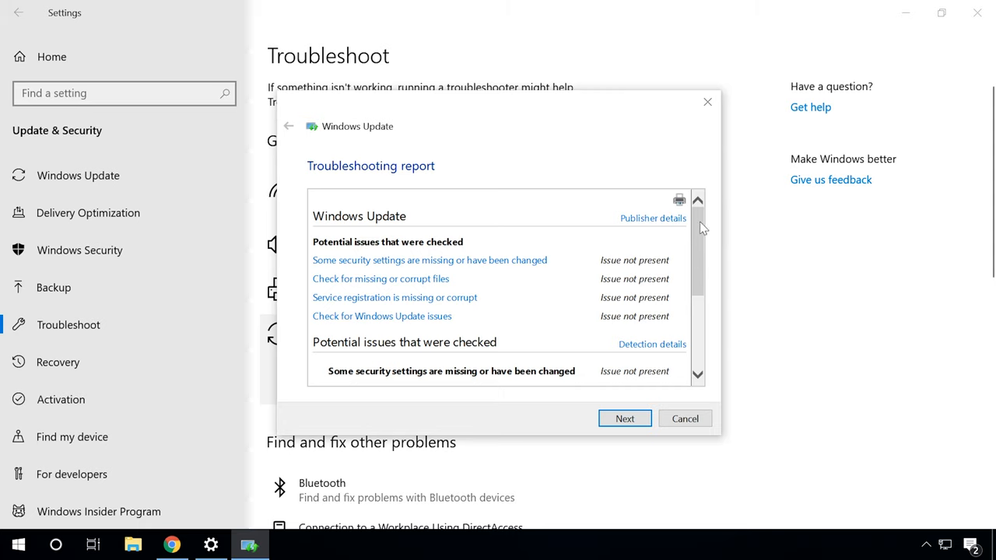
Review the no-issues troubleshooter report, close it, and open the Start power-user menu.
scroll("down", 3)
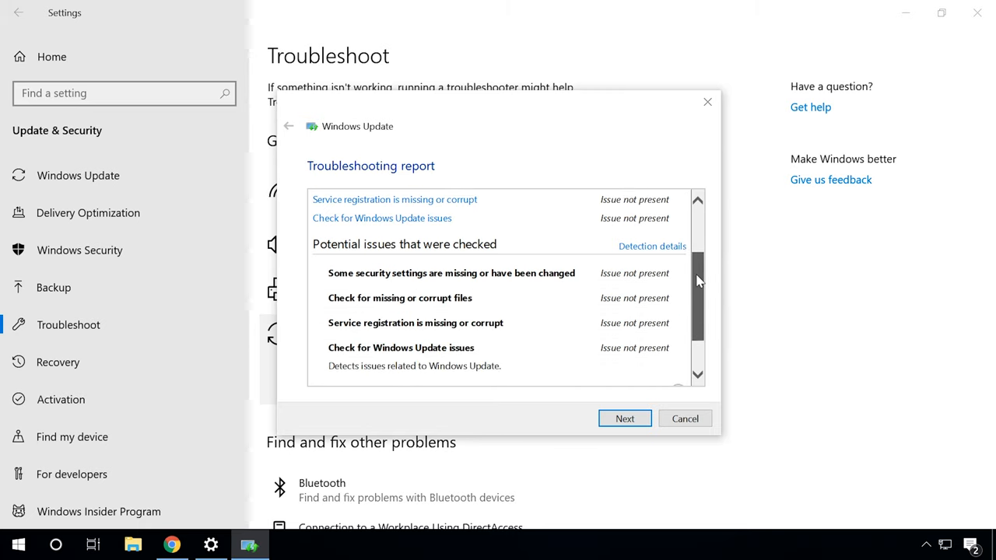
scroll("down", 3)
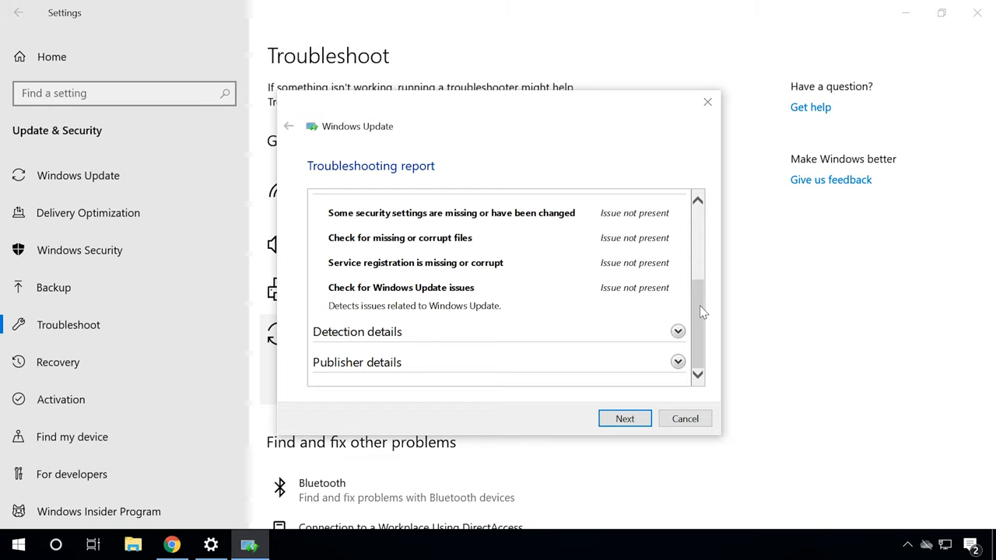
left_click(685, 419)
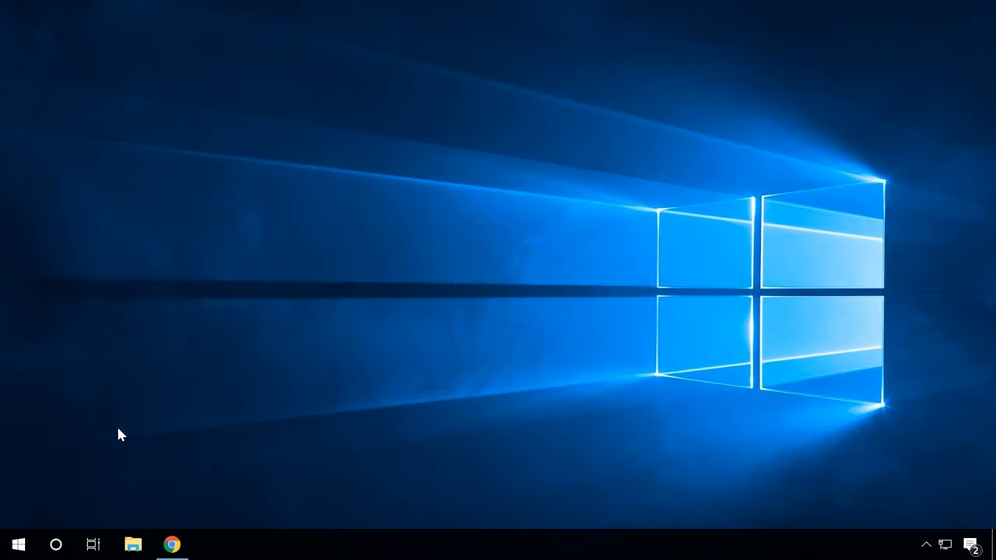
right_click(18, 544)
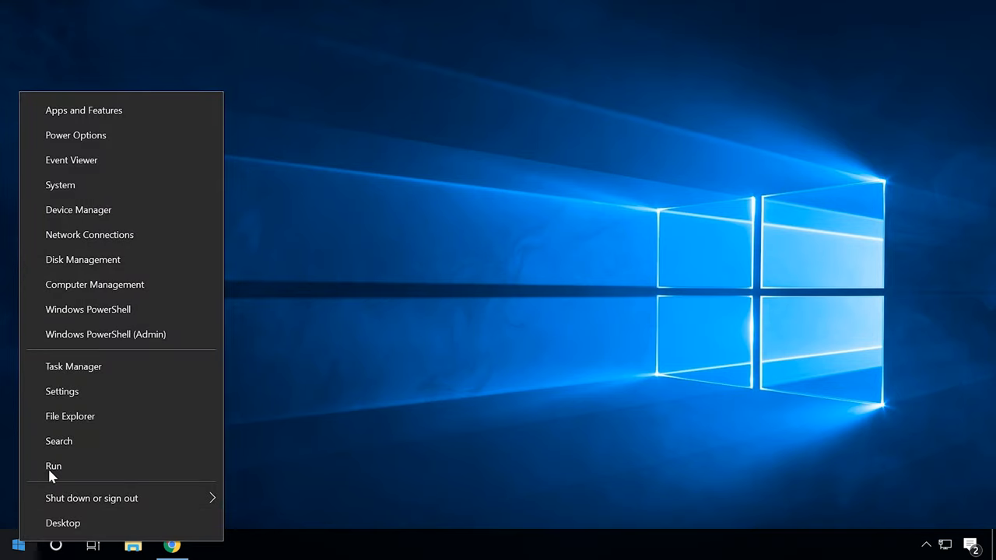
Search for 'serv' and launch the Services app from the results.
left_click(53, 465)
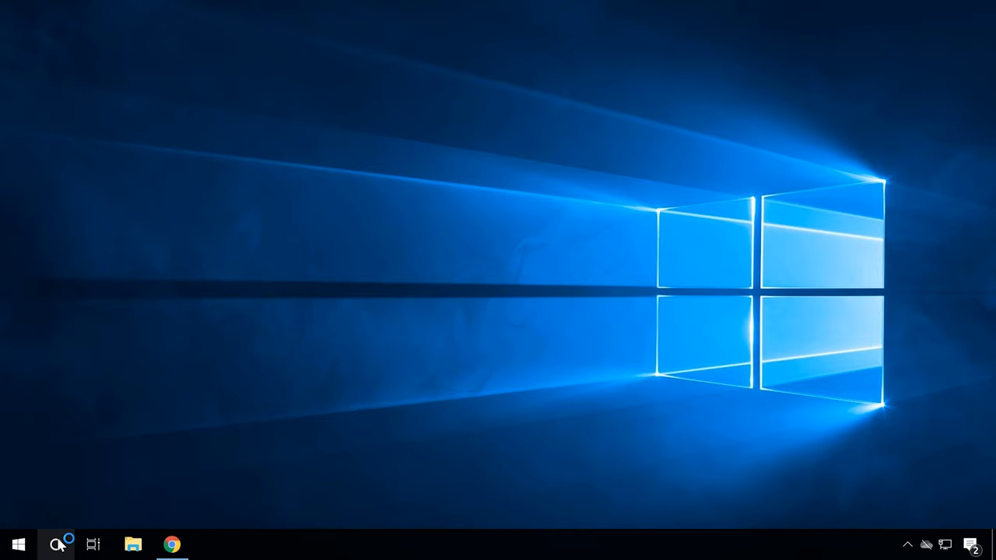
type("serv")
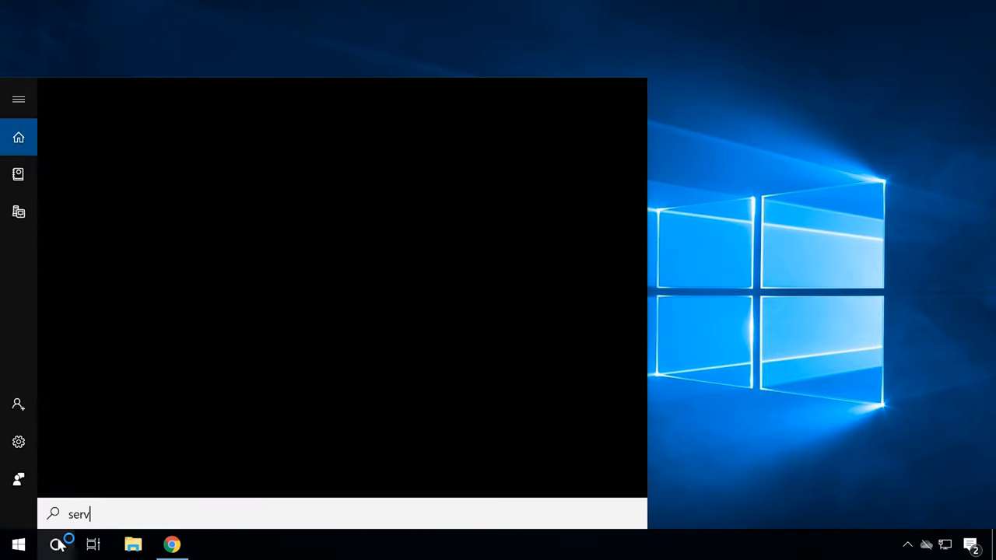
type("serv")
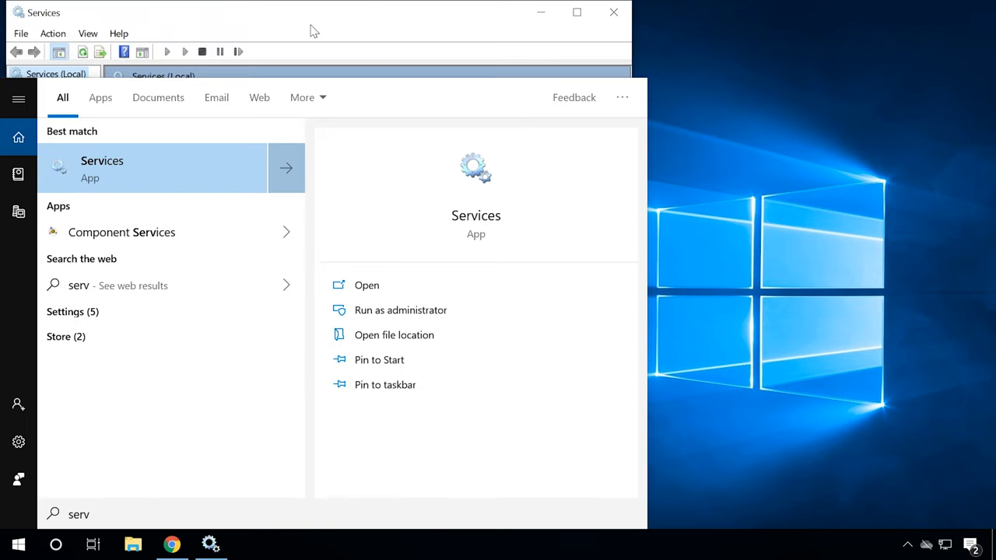
left_click(367, 285)
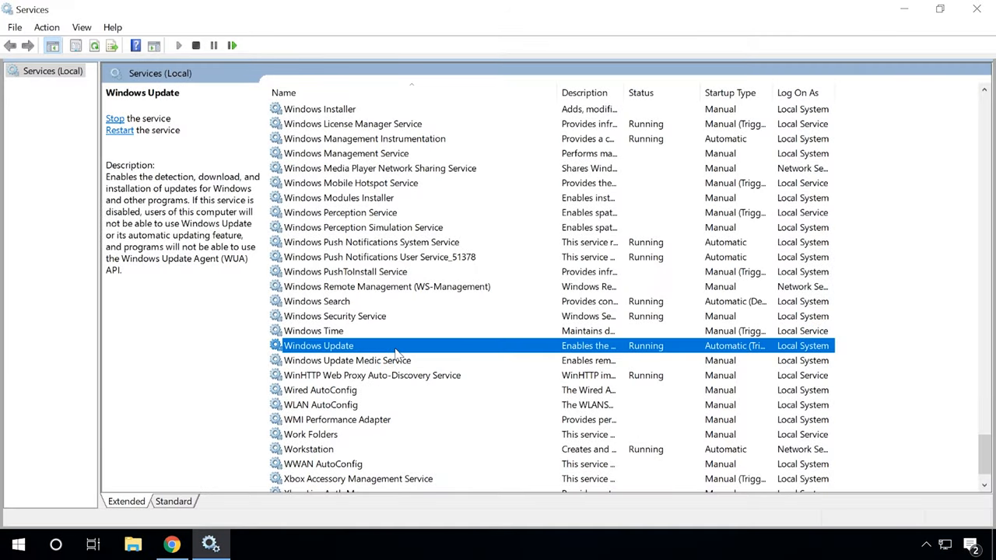
mouse_move(467, 350)
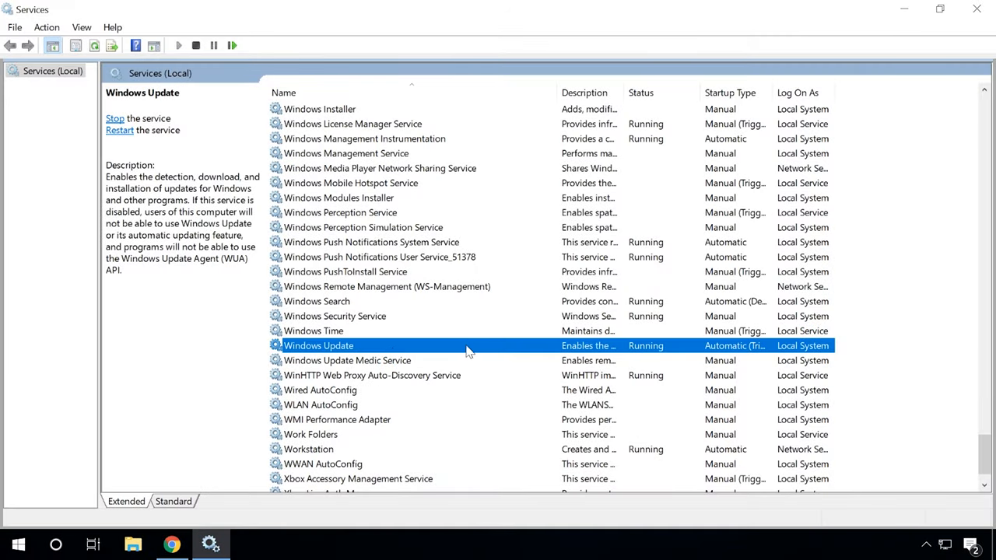
mouse_move(989, 455)
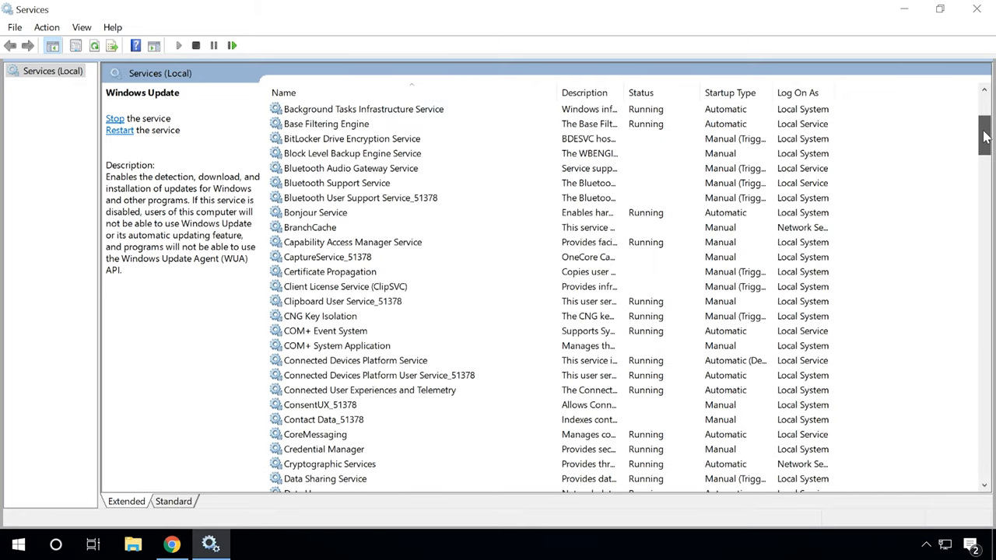
scroll("up", 3)
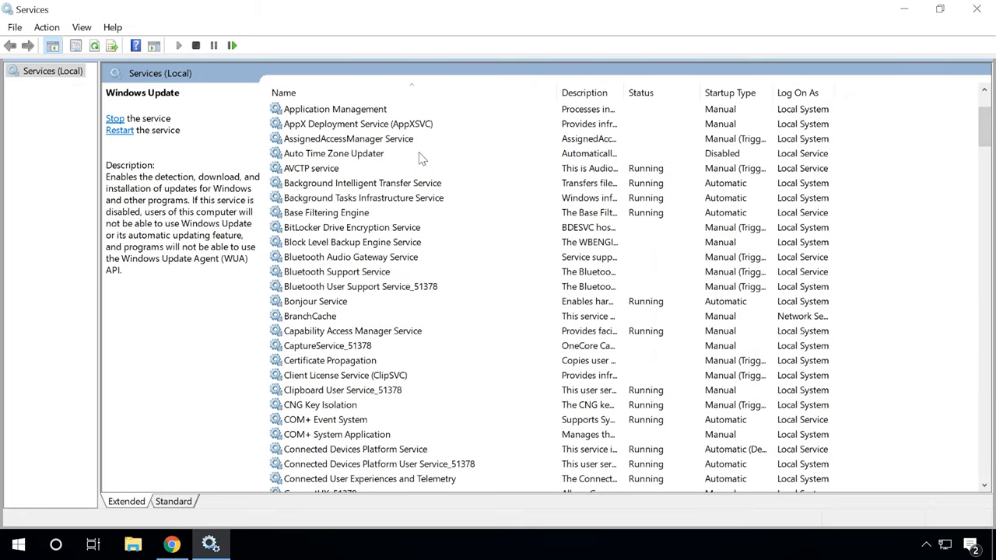
left_click(362, 183)
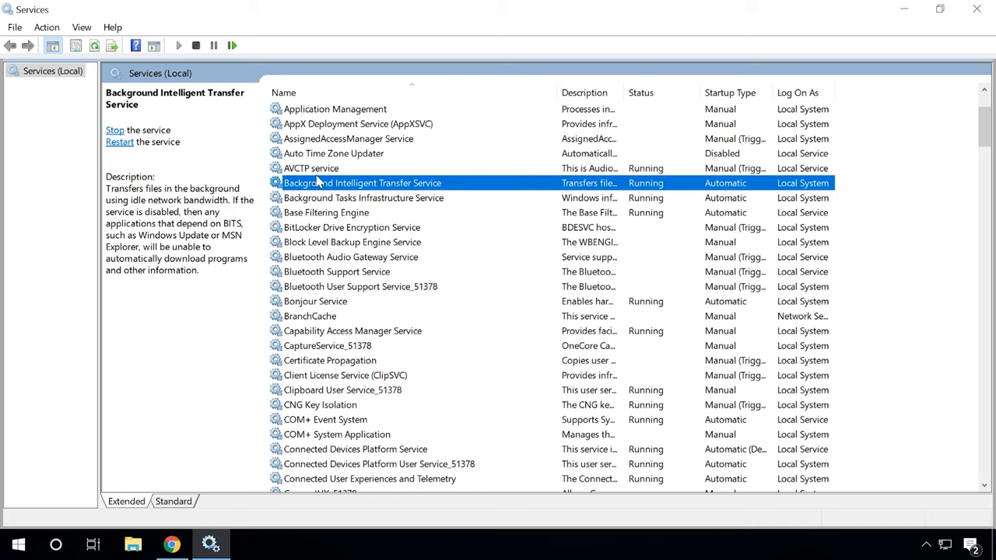
mouse_move(987, 128)
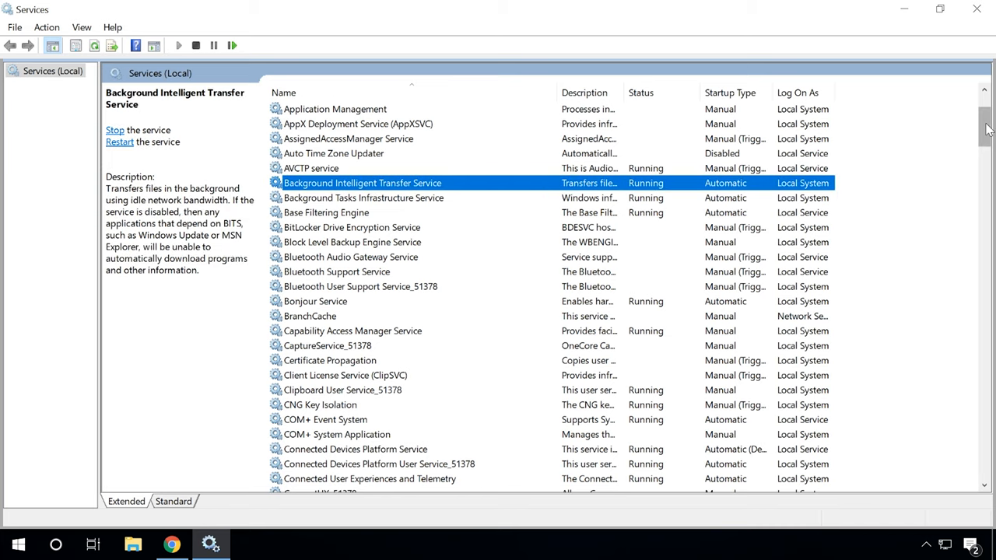
scroll("down", 3)
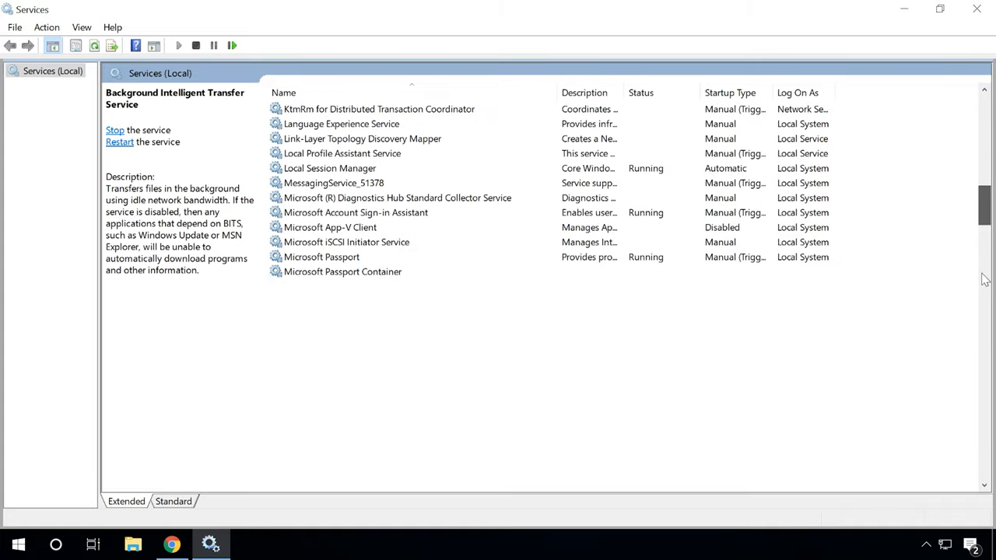
scroll("down", 3)
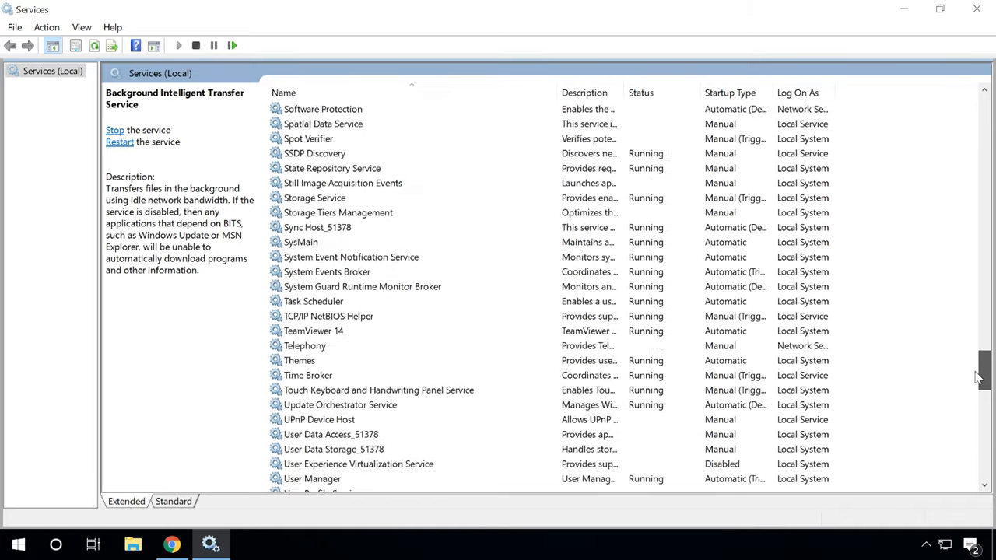
scroll("down", 3)
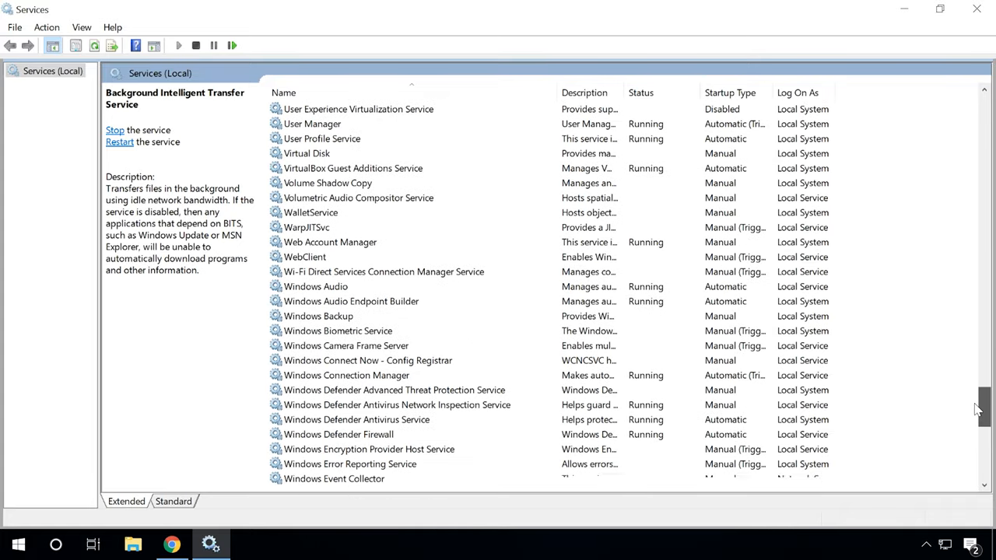
scroll("down", 3)
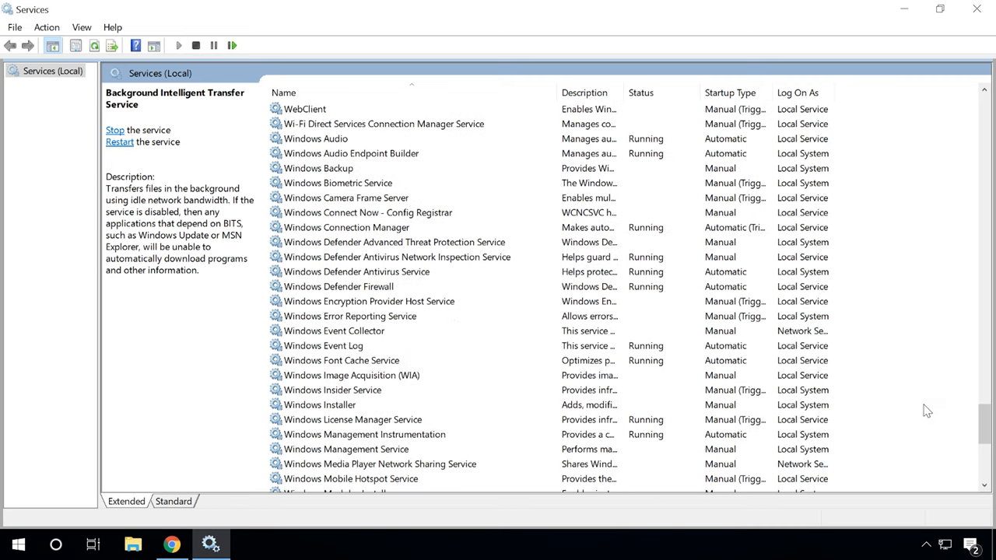
mouse_move(479, 454)
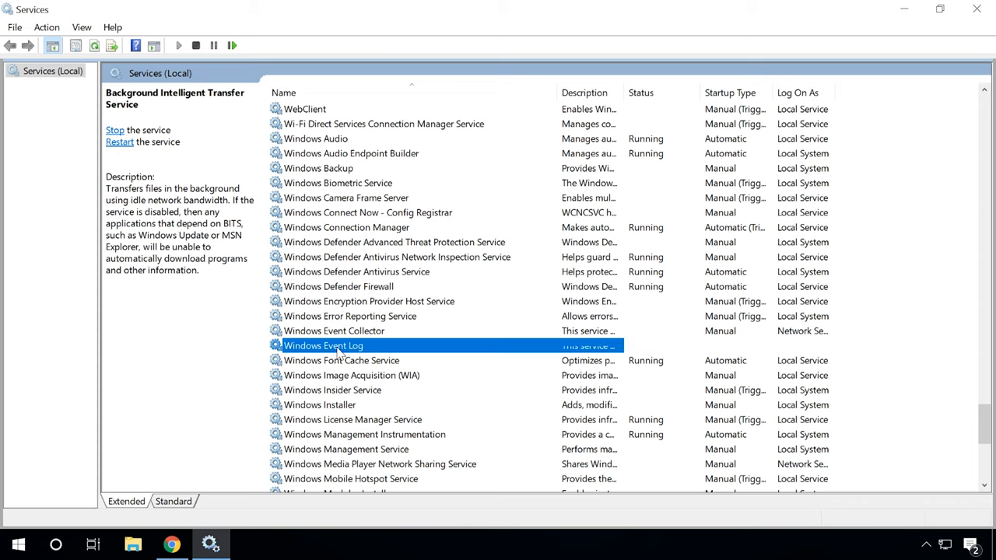
left_click(323, 345)
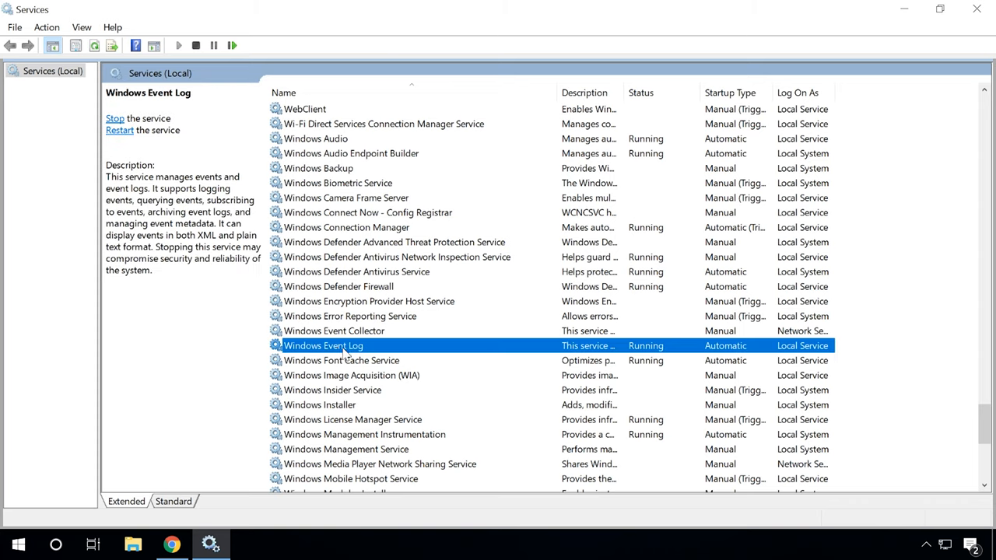
Check the Windows Event Log properties show Automatic startup, then close them.
right_click(420, 345)
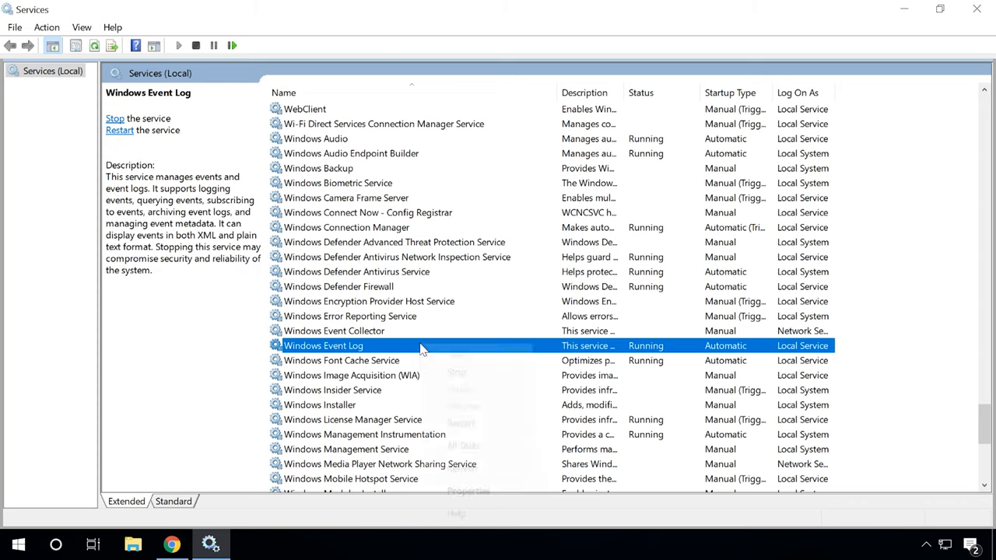
right_click(324, 346)
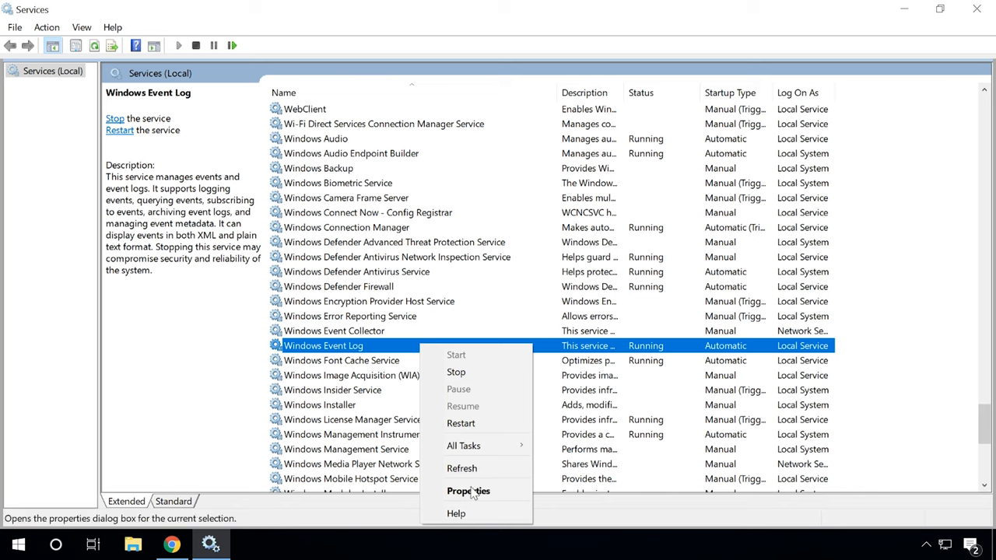
left_click(468, 491)
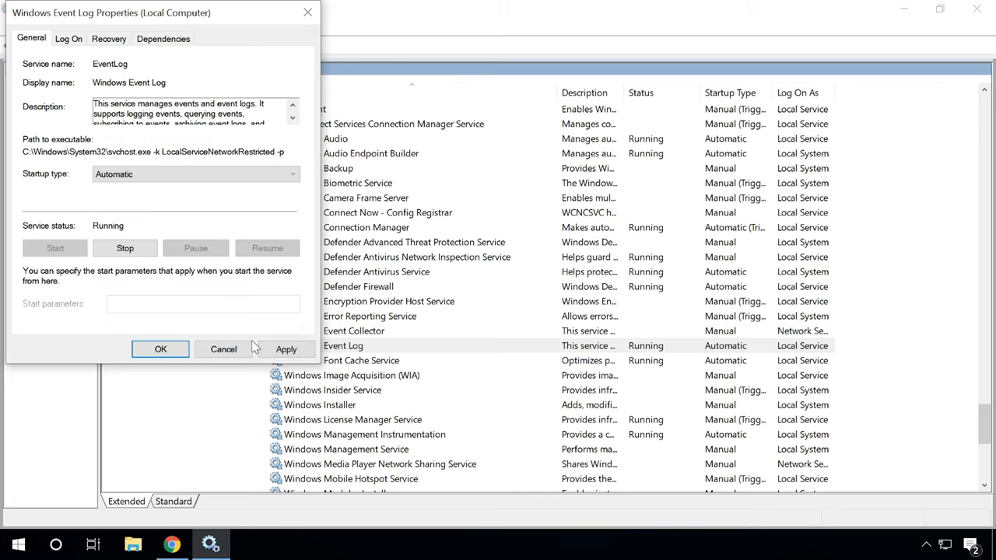
left_click(161, 348)
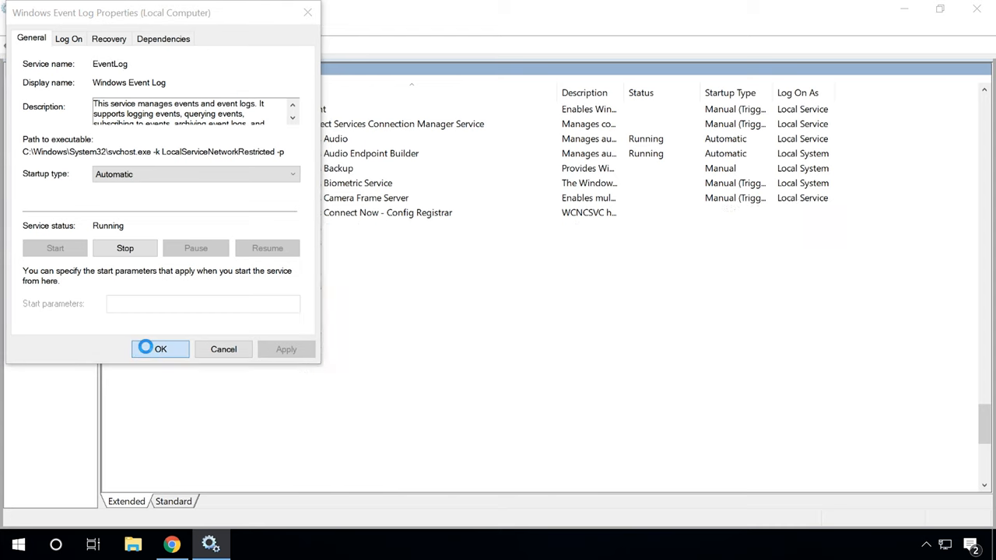
left_click(160, 349)
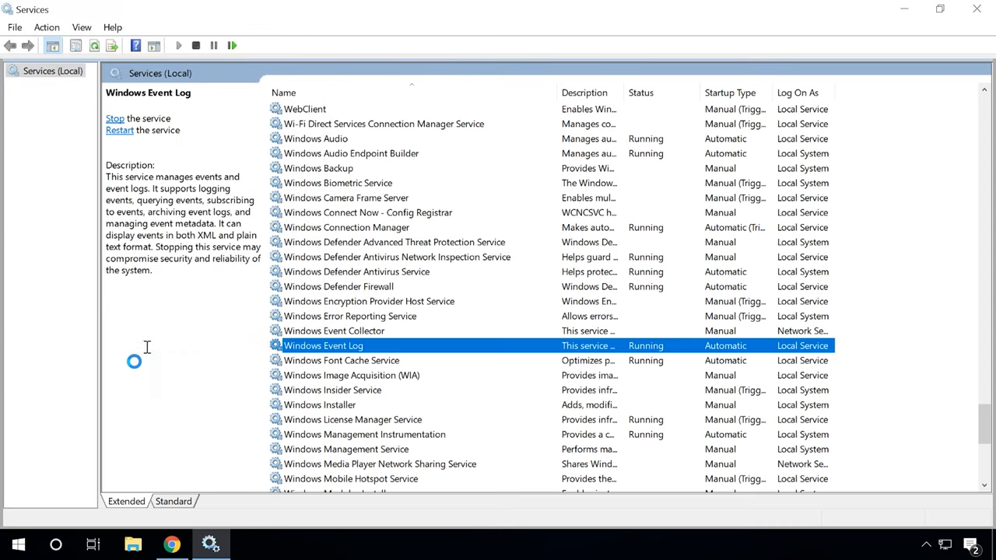
left_click(19, 544)
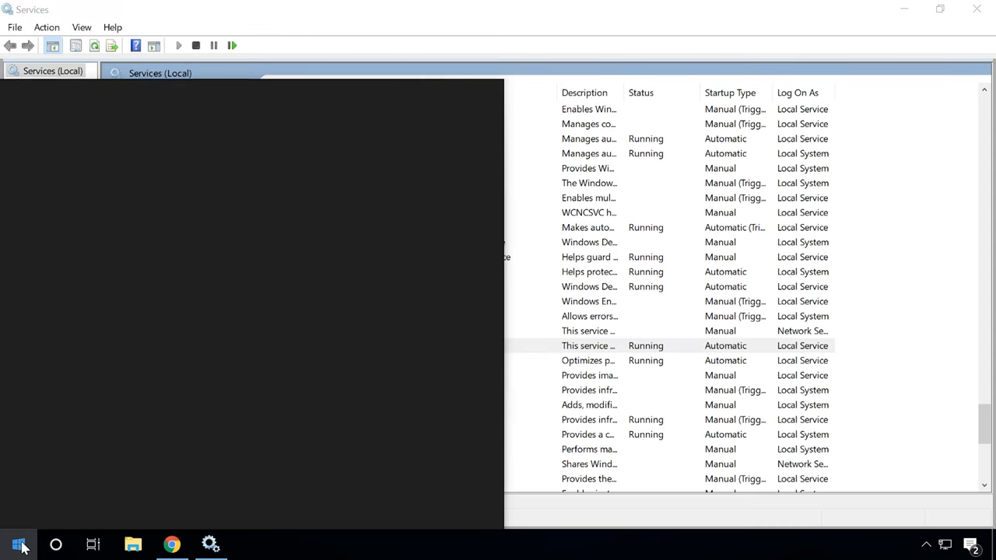
Stop the Windows Update service from its Properties dialog.
left_click(19, 545)
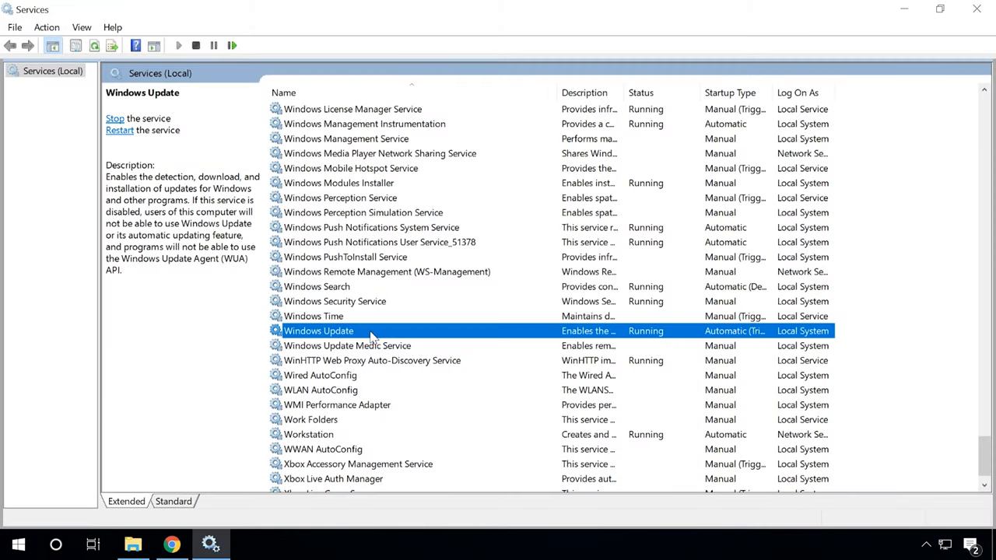
right_click(318, 331)
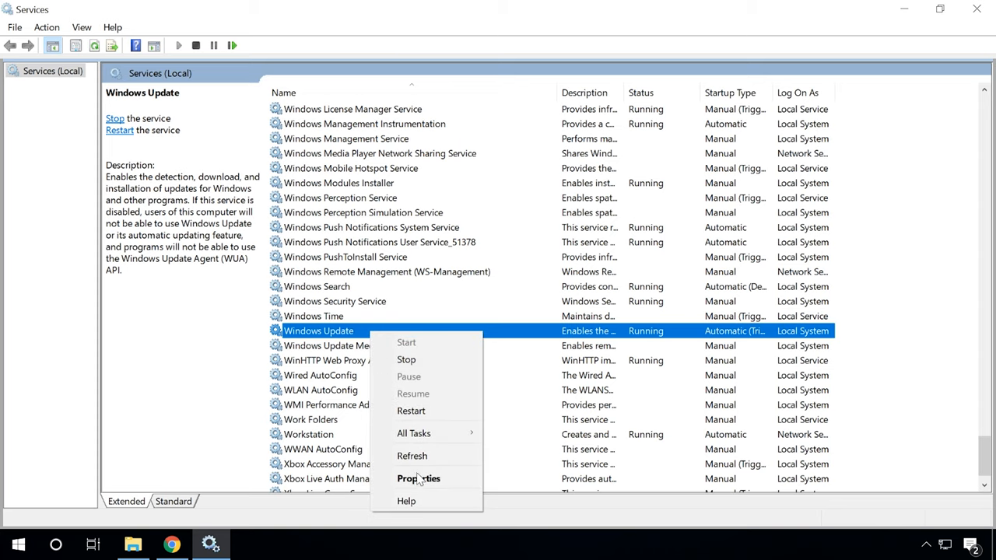
left_click(419, 479)
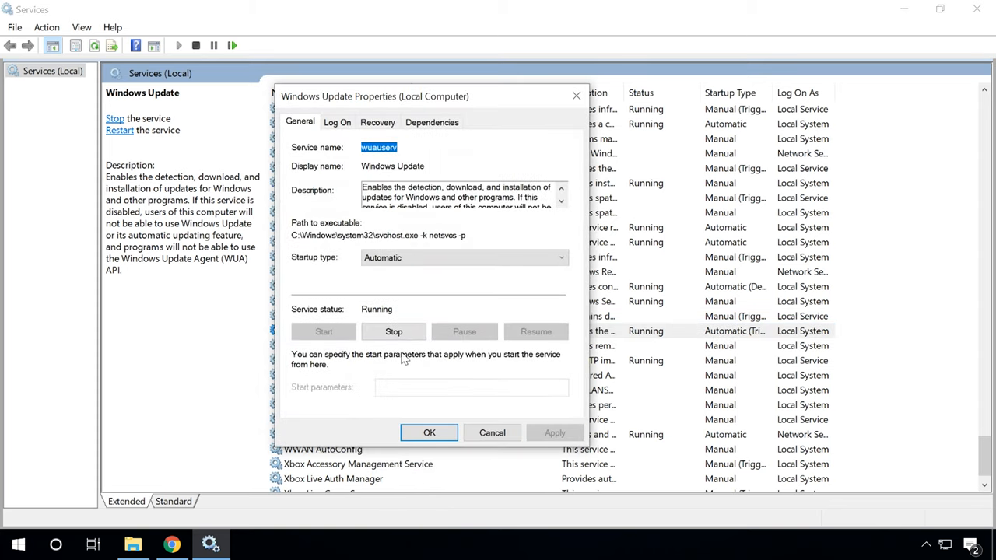
left_click(394, 331)
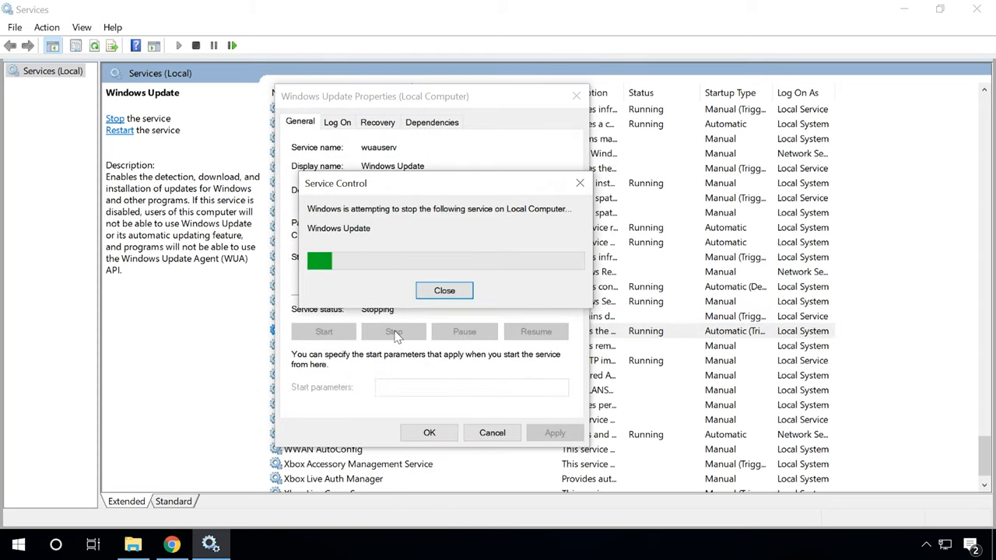
left_click(444, 290)
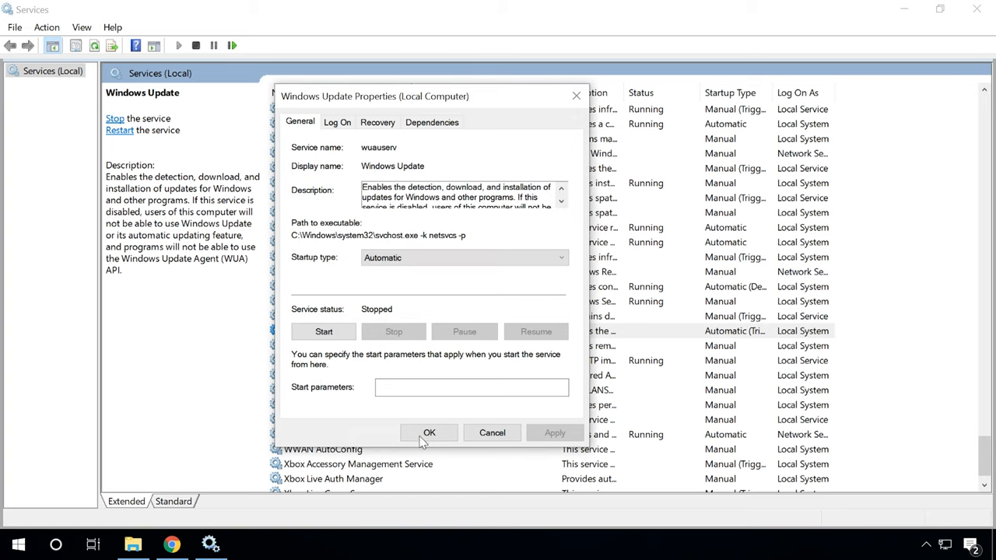
left_click(429, 433)
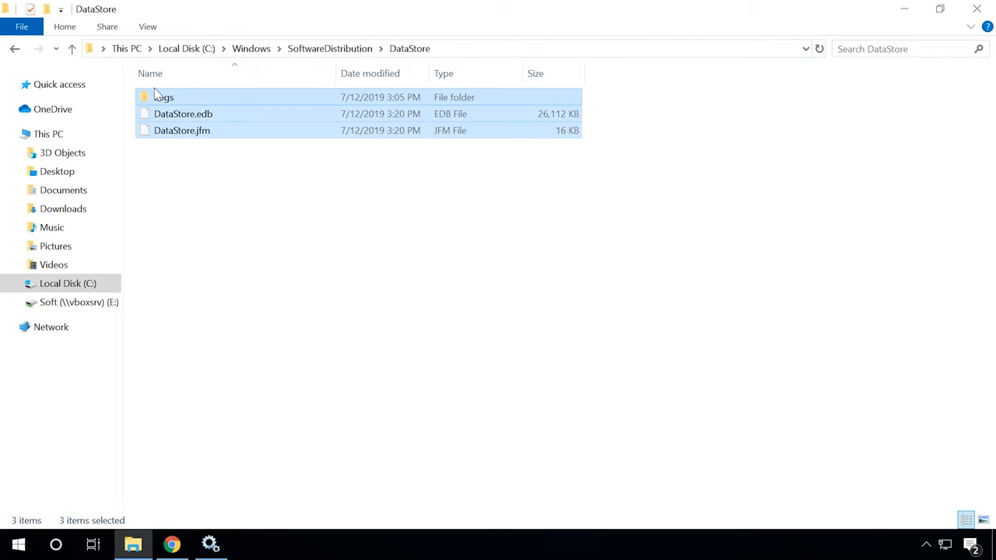
Bring up the delete options for the DataStore folder contents.
right_click(163, 97)
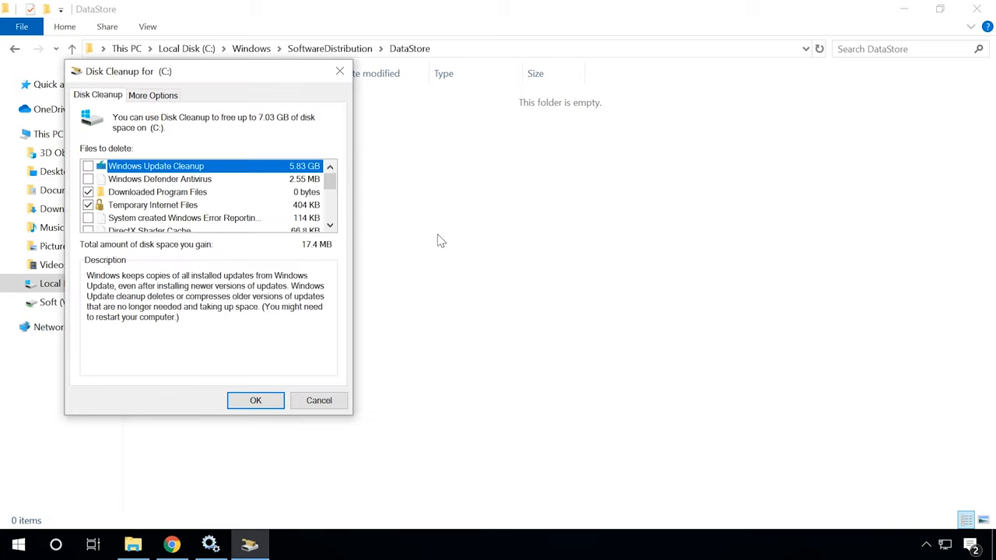
Delete the Windows Update Cleanup files, about 5.85 GB, from drive C:.
left_click(88, 166)
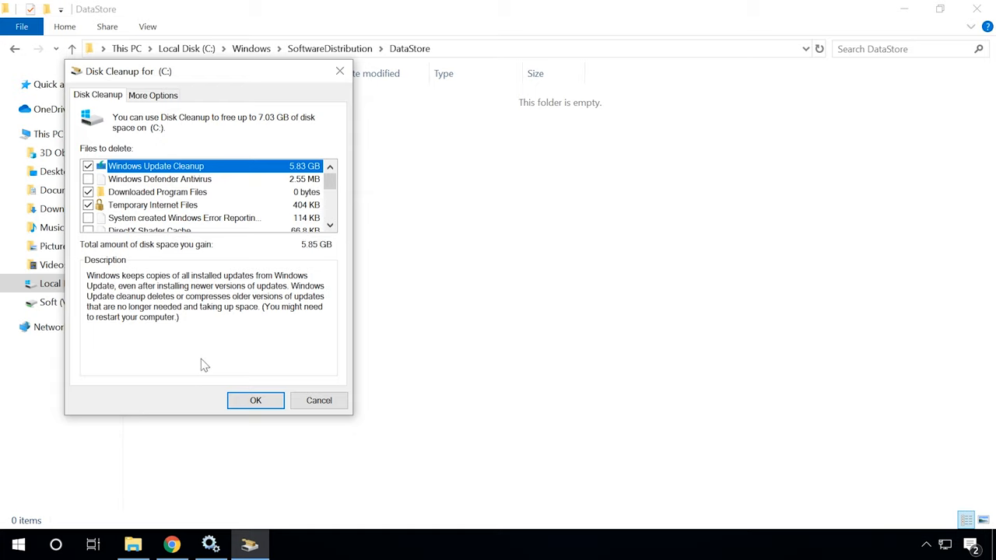
left_click(256, 400)
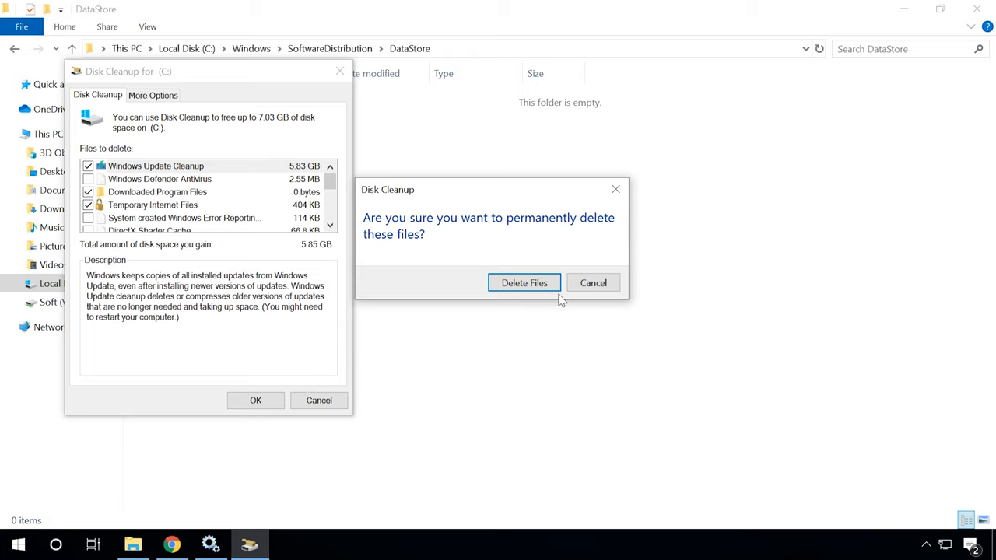
left_click(523, 282)
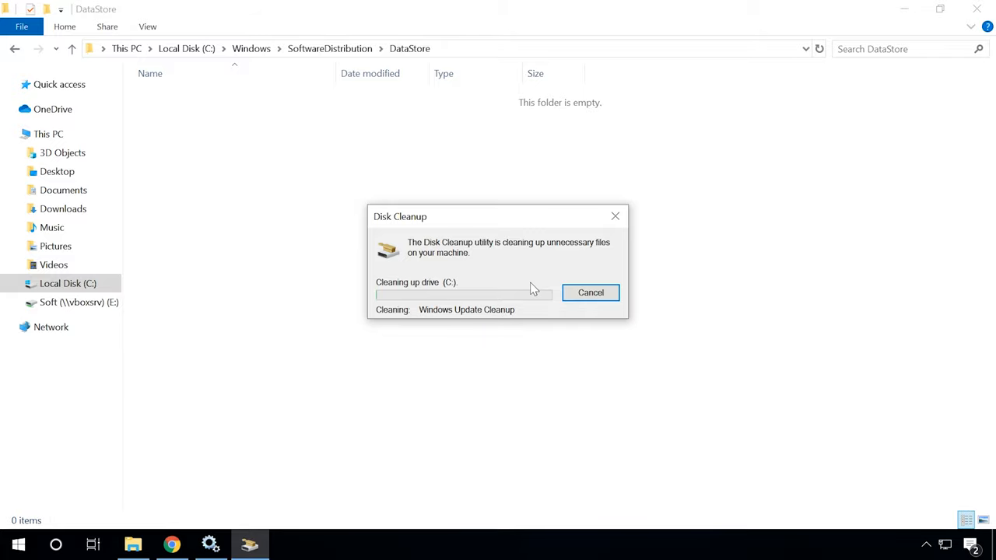
right_click(310, 331)
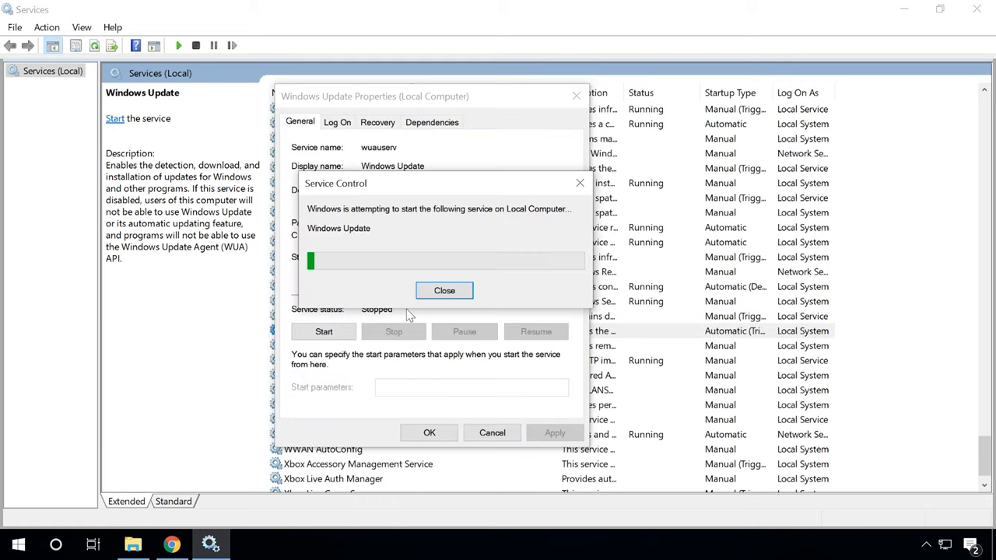
Close Windows Update Properties with the service started, then open the Start quick-links menu.
left_click(445, 290)
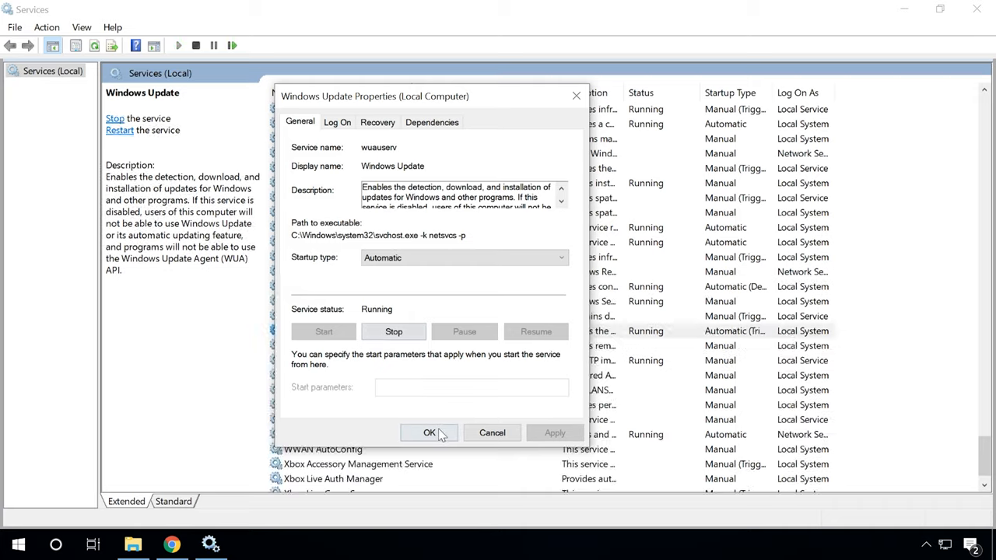
right_click(18, 544)
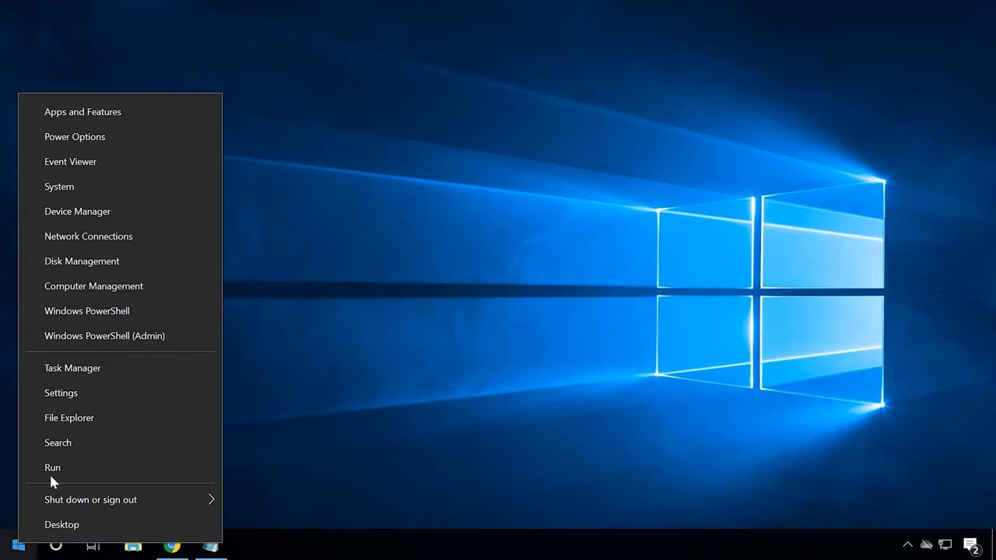
Launch regedit with admin approval and open the HKLM CurrentVersion WindowsUpdate key's actions.
left_click(52, 467)
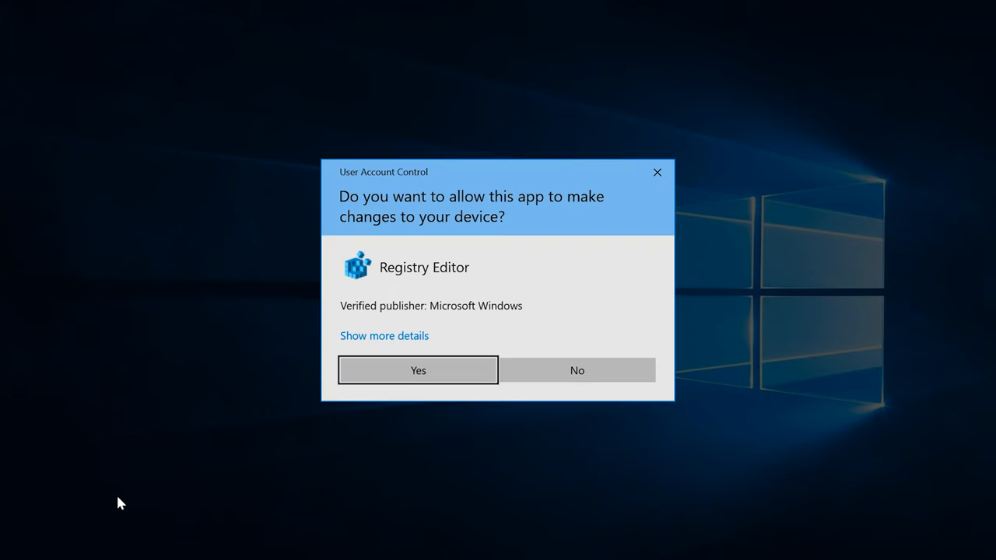
left_click(418, 370)
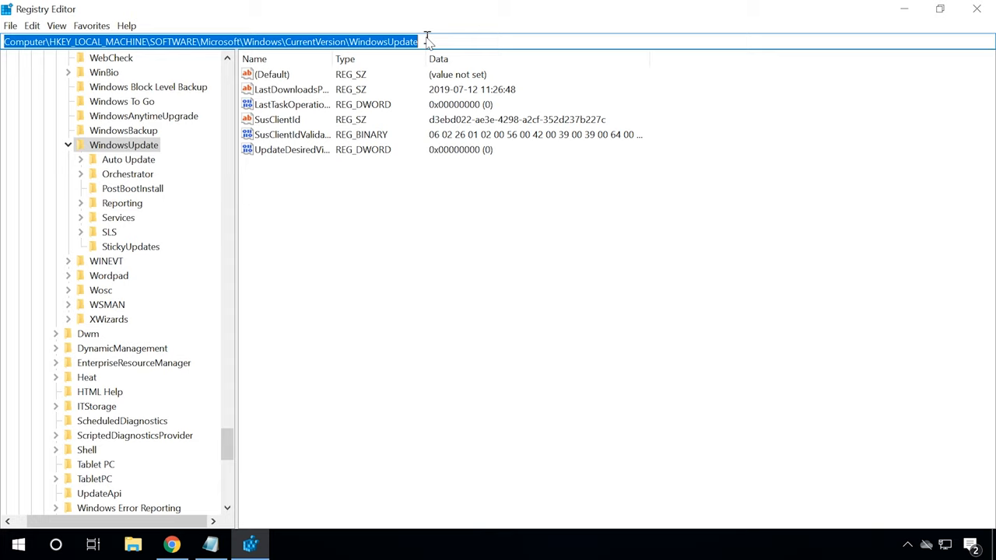
mouse_move(256, 107)
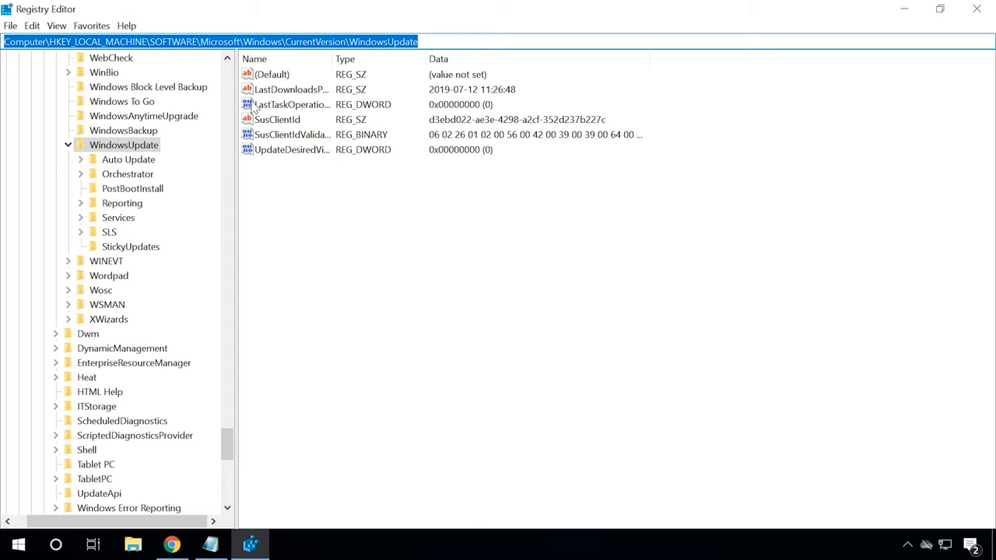
right_click(124, 145)
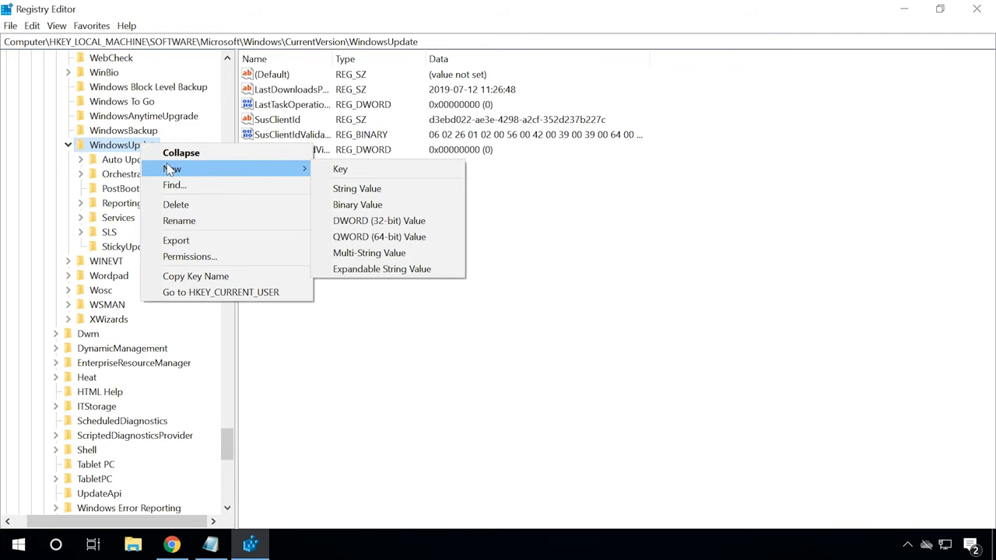
mouse_move(341, 169)
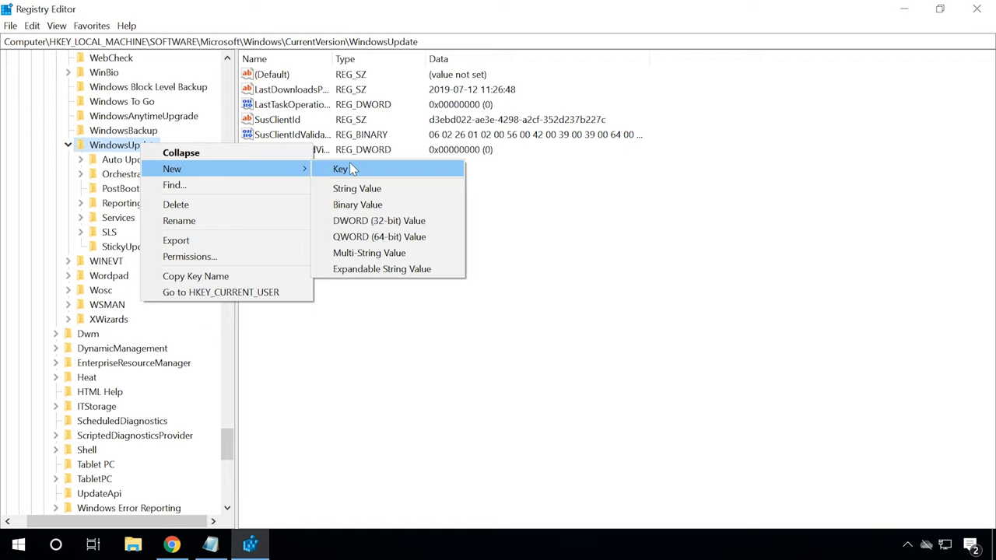
Create an OSUpgrade key holding an AllowOSUpgrade DWORD value set to 1.
left_click(340, 169)
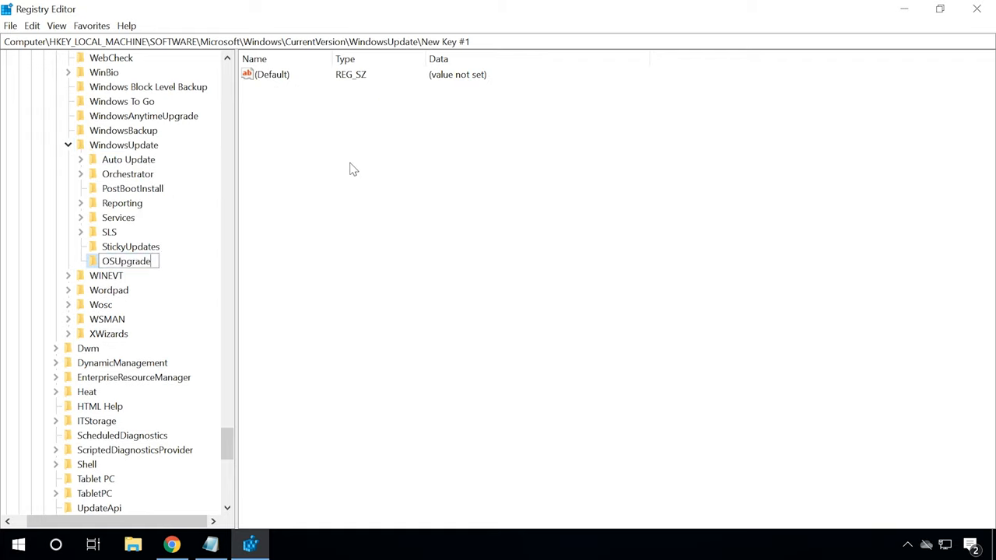
key("Return")
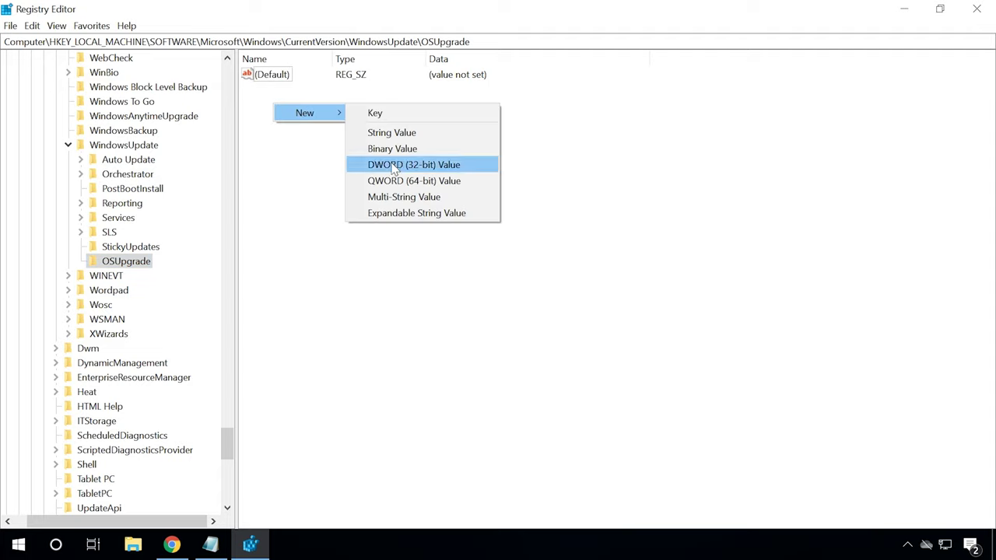
left_click(414, 165)
type("AllowOSUpgrade")
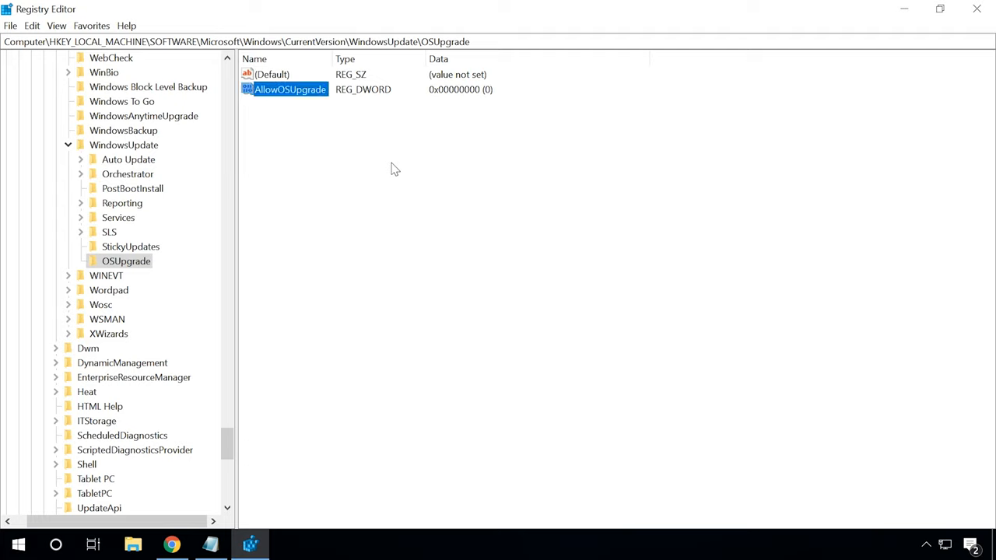
mouse_move(291, 89)
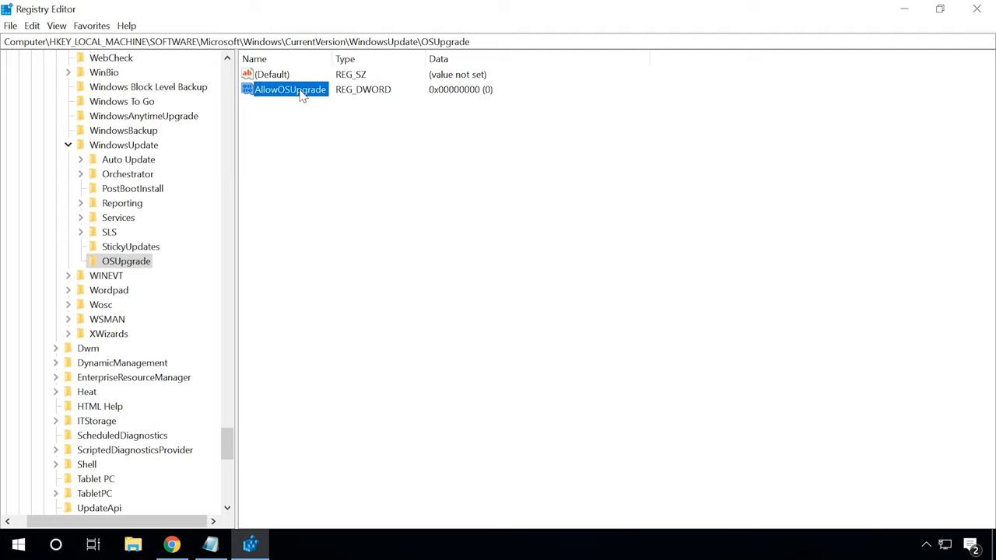
double_click(290, 89)
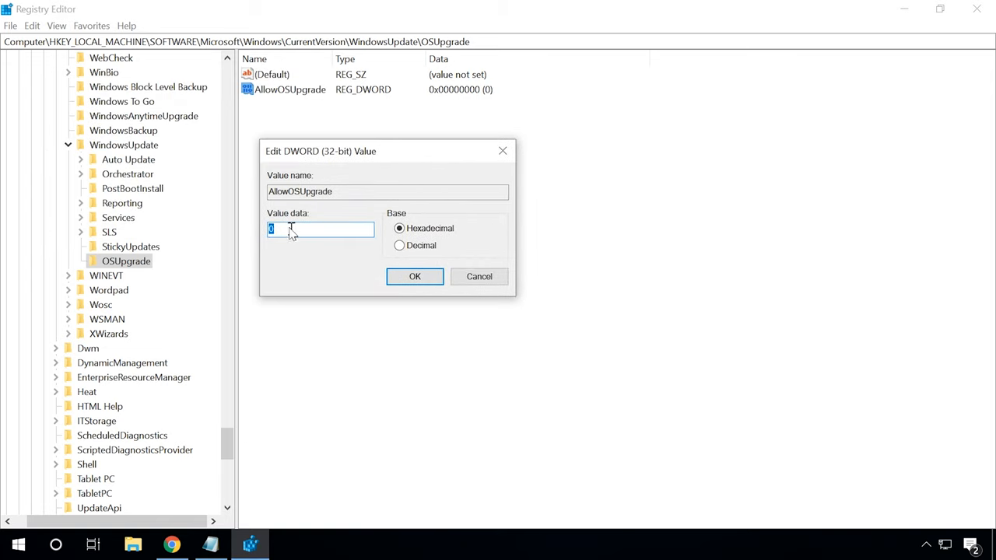
type("1")
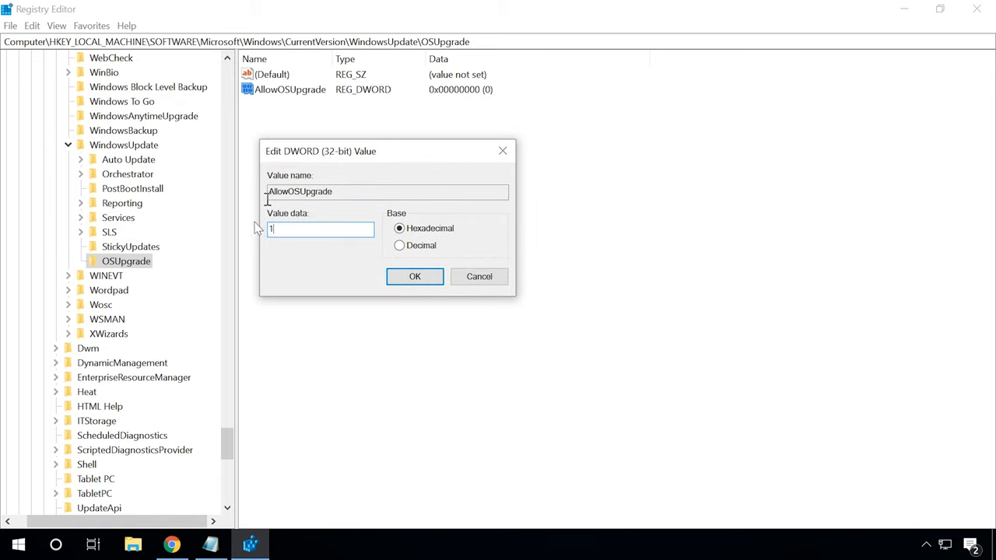
left_click(415, 276)
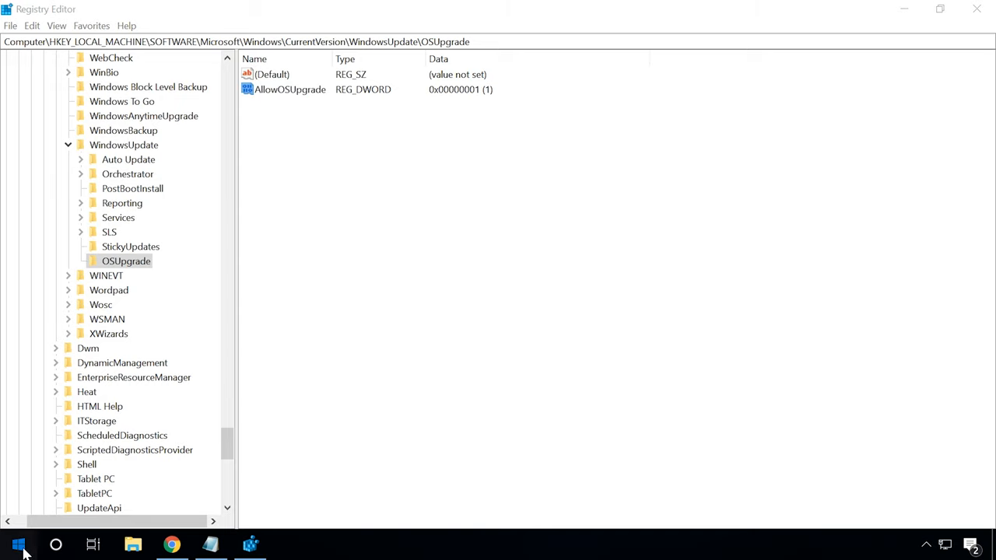
Restart the computer from the Start menu's Power options.
left_click(18, 544)
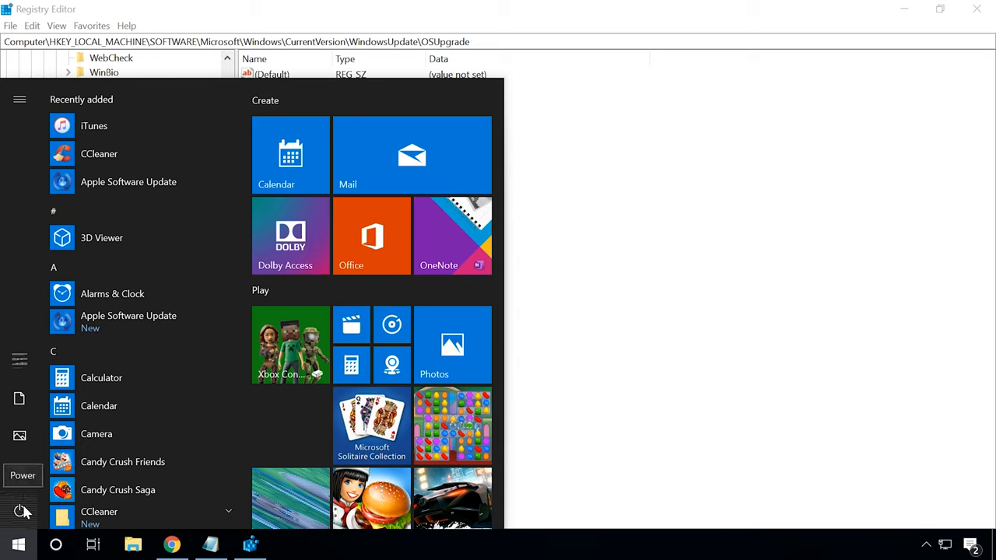
left_click(19, 512)
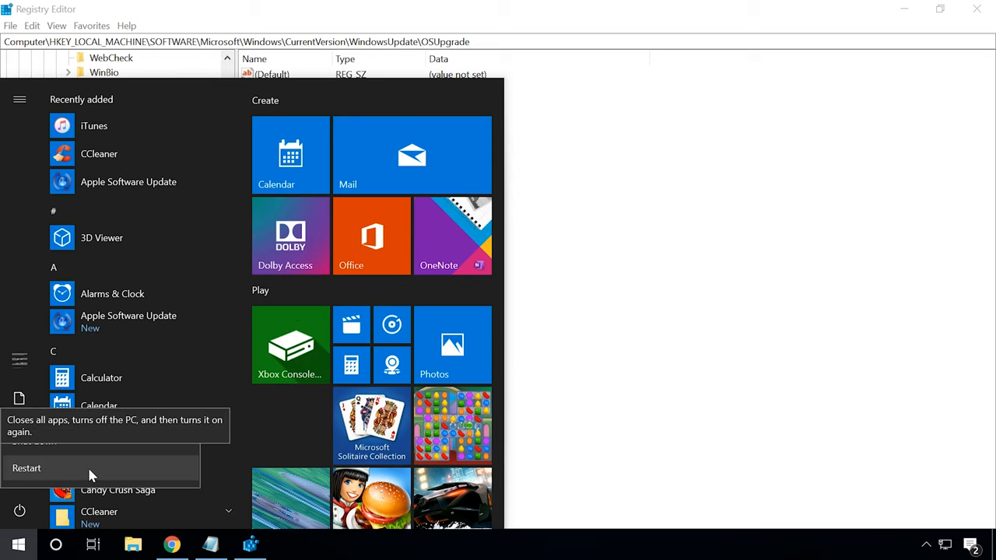
left_click(28, 468)
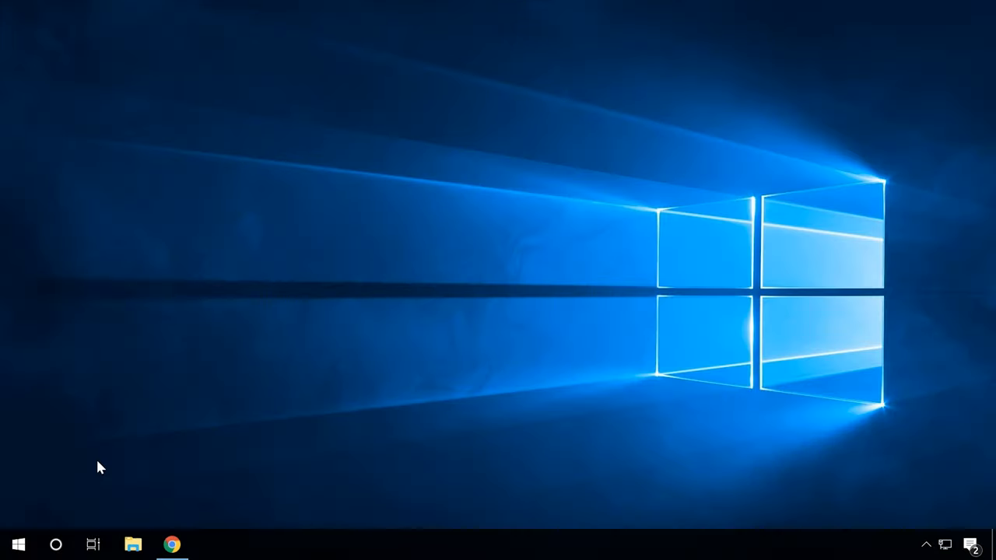
Uncheck 'Automatically detect settings' in Control Panel's Internet Options LAN settings.
left_click(56, 544)
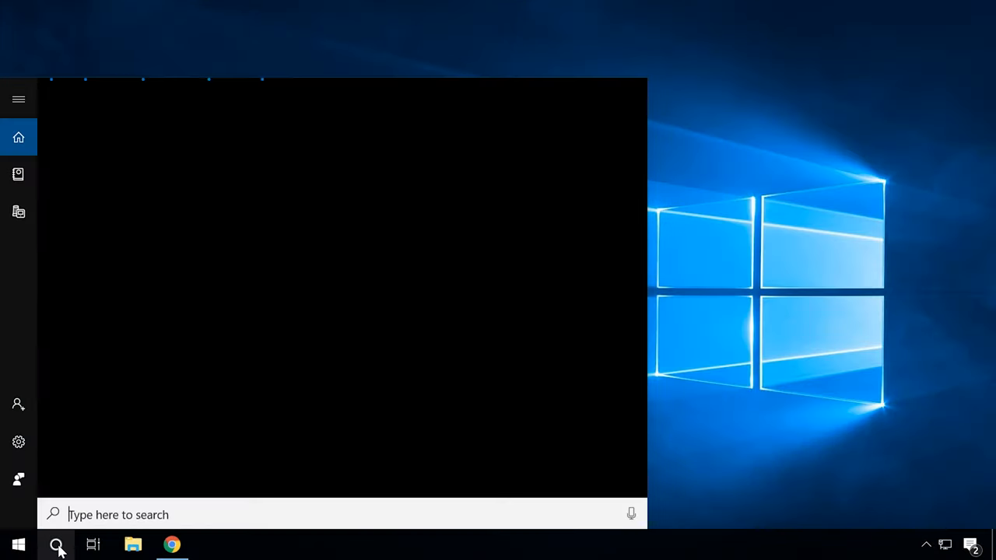
type("con")
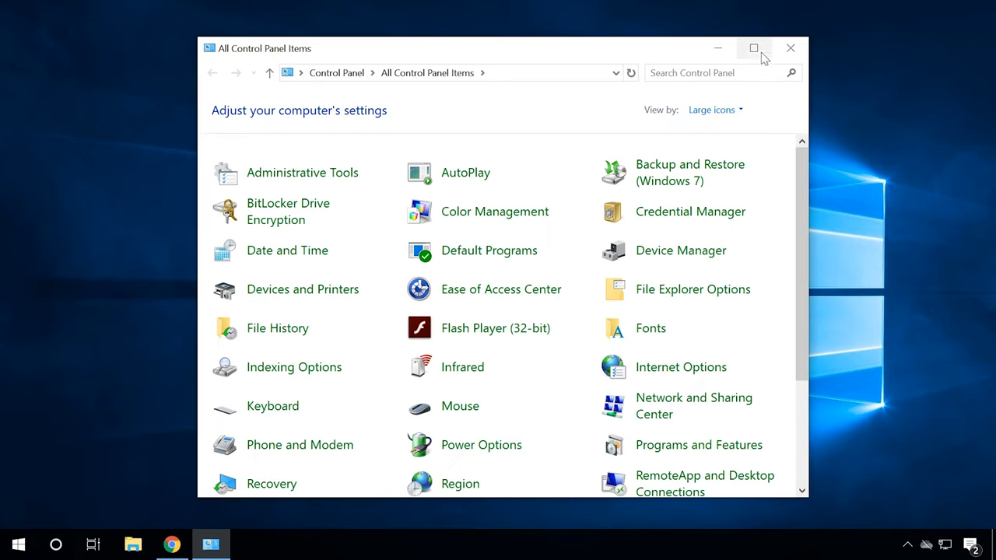
left_click(754, 49)
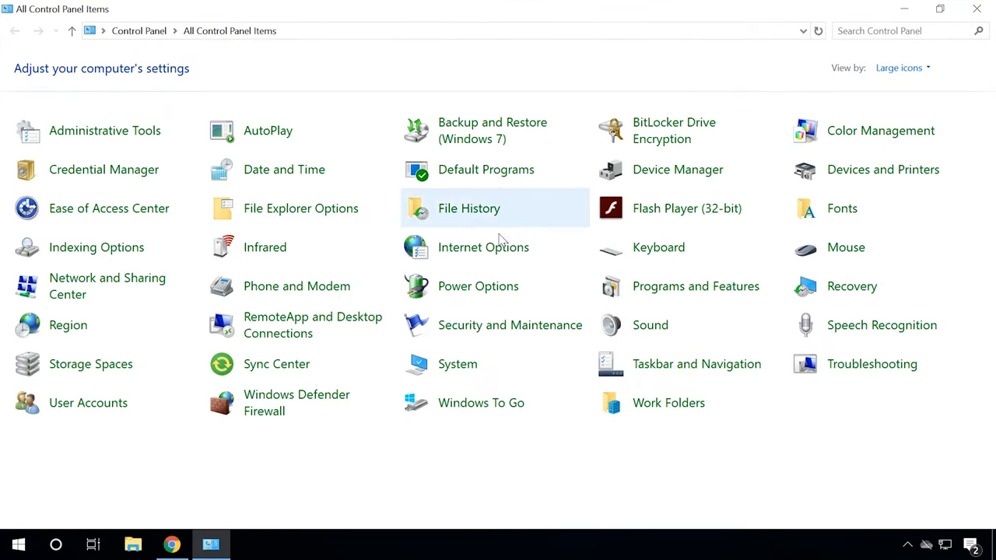
mouse_move(483, 248)
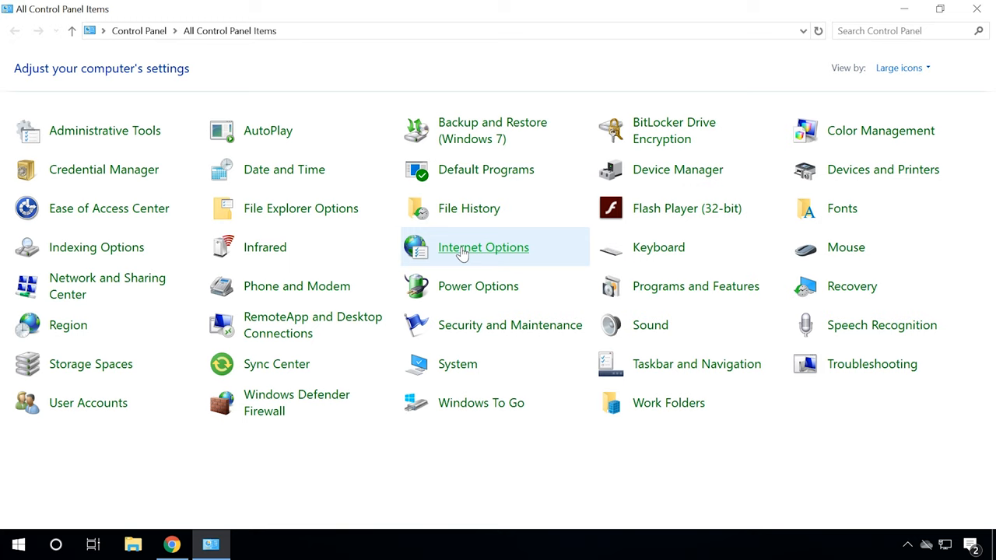
left_click(483, 247)
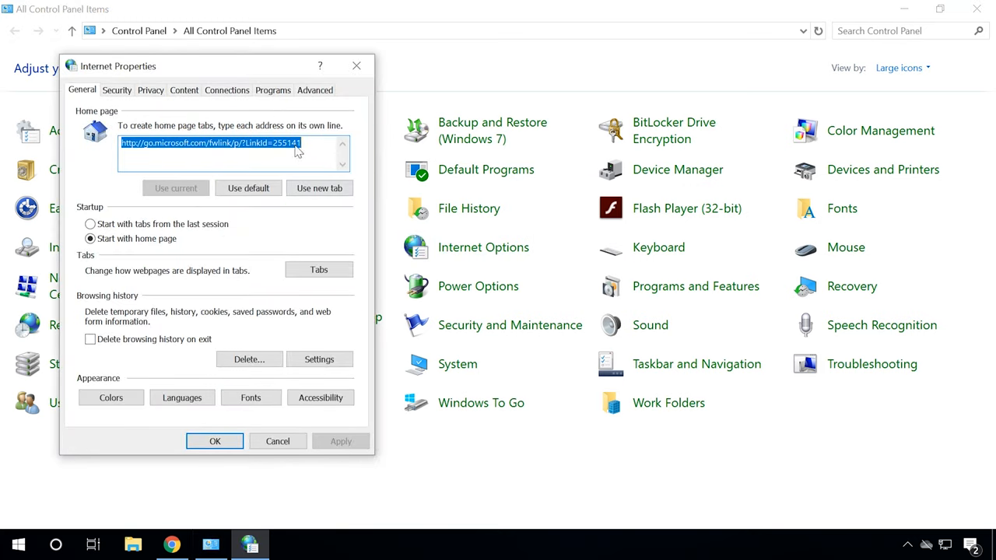
left_click(227, 90)
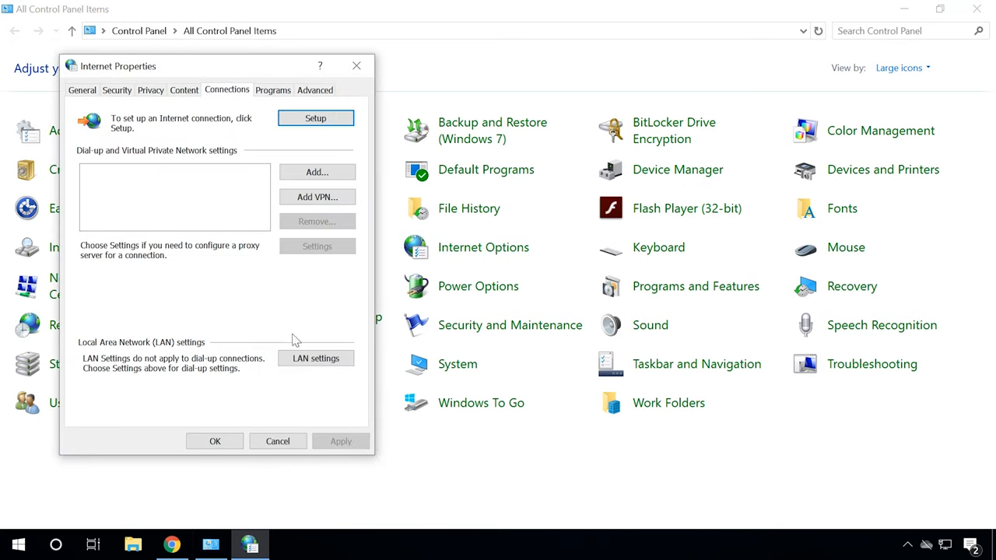
left_click(315, 358)
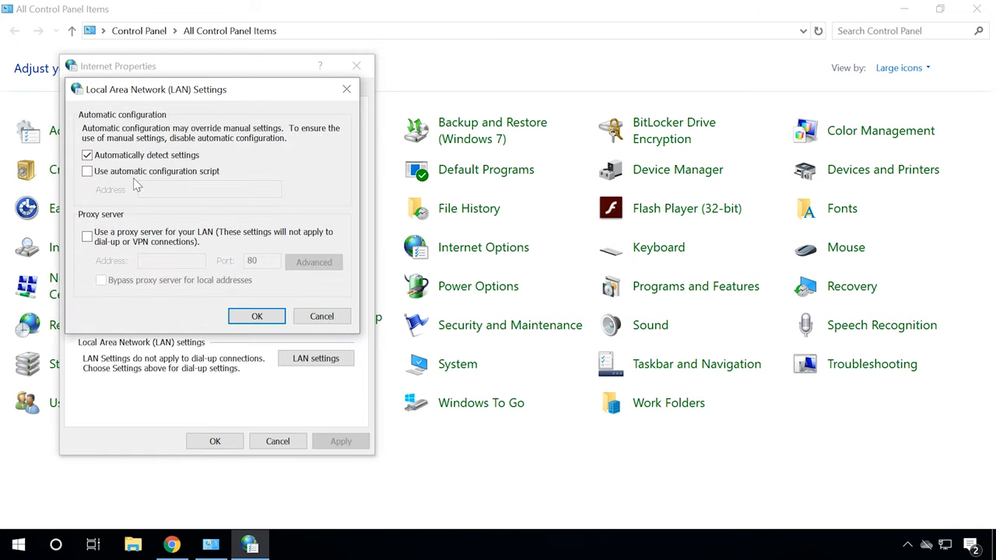
left_click(86, 155)
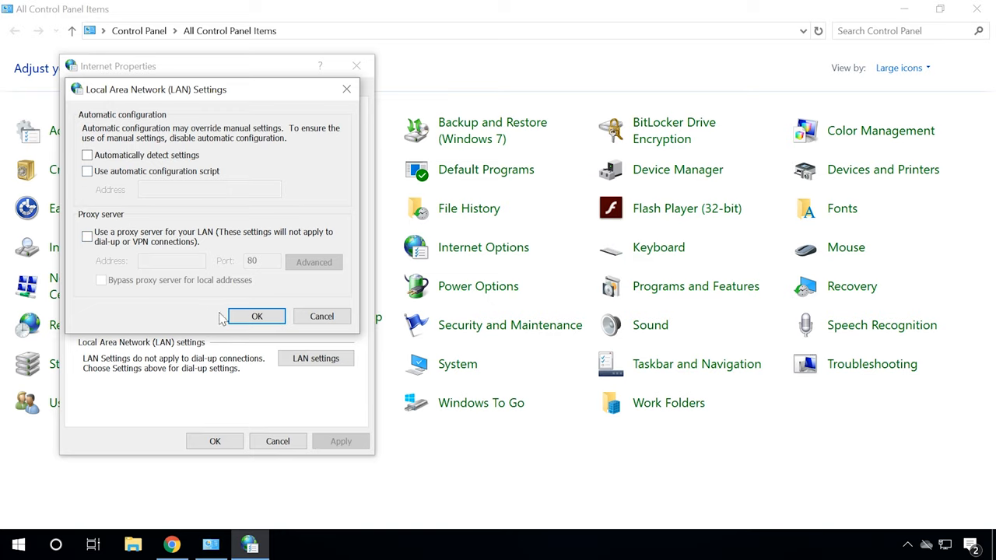
left_click(257, 316)
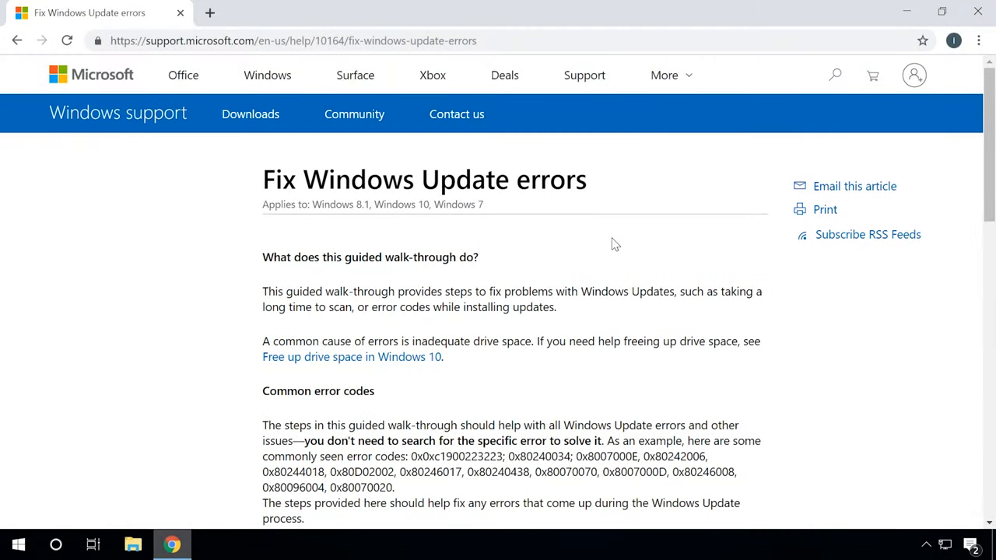
Choose Windows 10 in Microsoft's guide and download the Windows Update Troubleshooter.
scroll("down", 3)
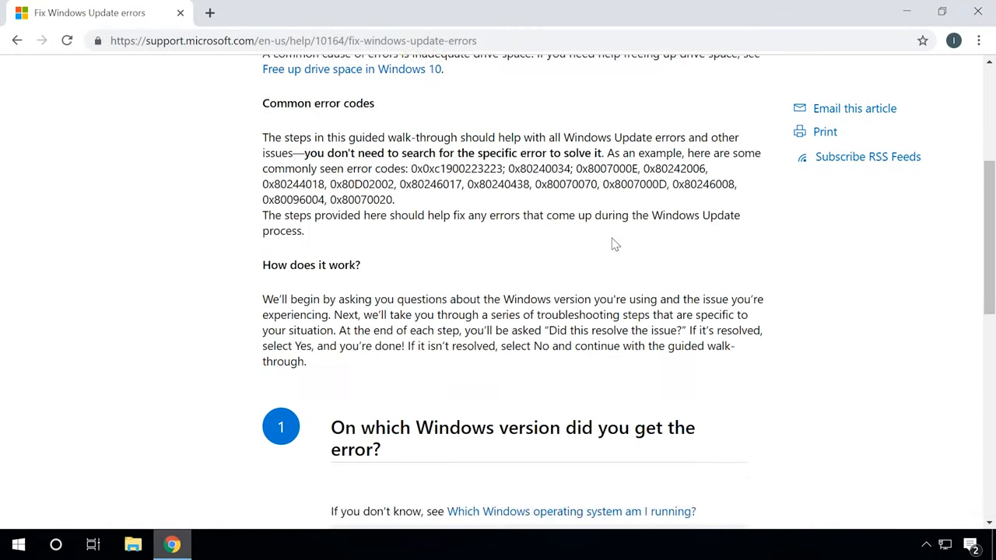
scroll("down", 3)
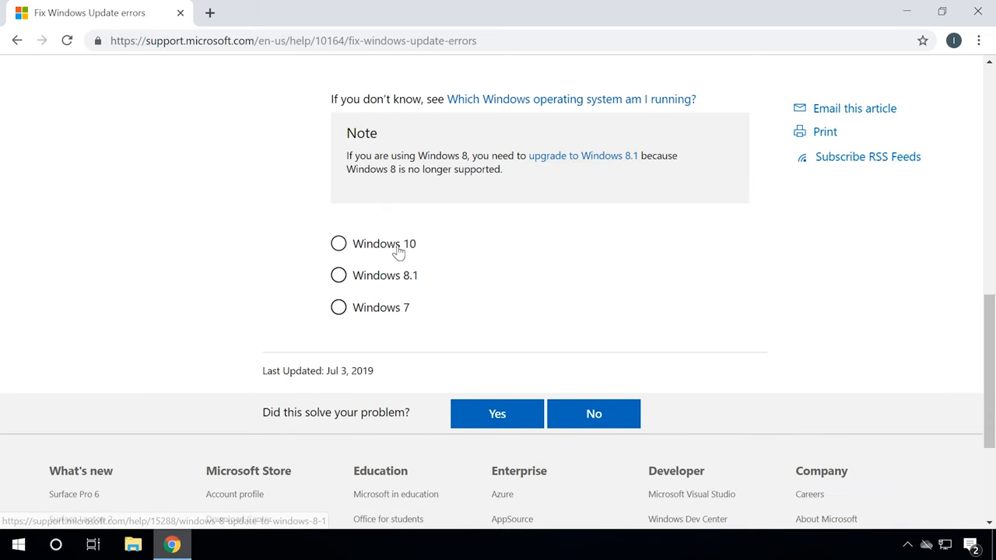
left_click(339, 244)
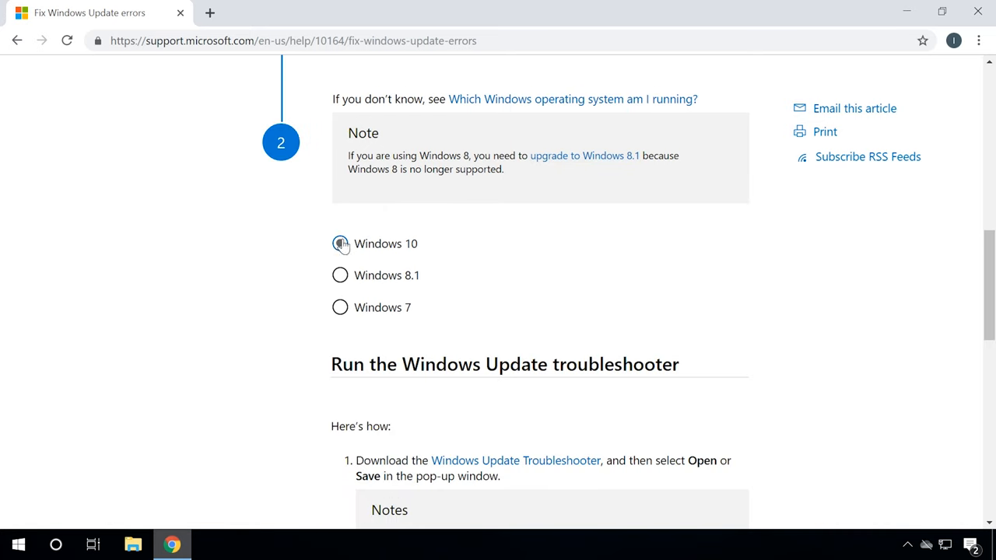
scroll("down", 3)
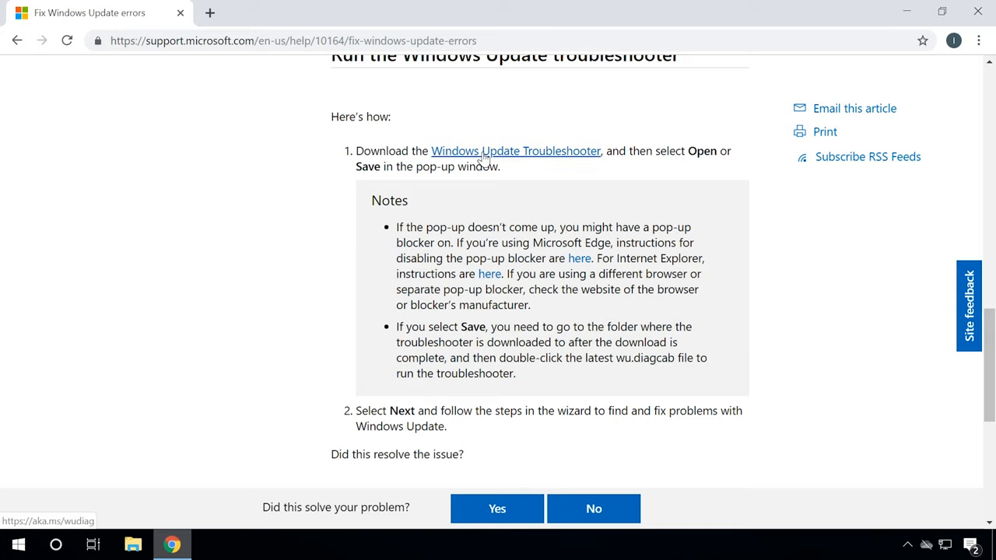
left_click(516, 151)
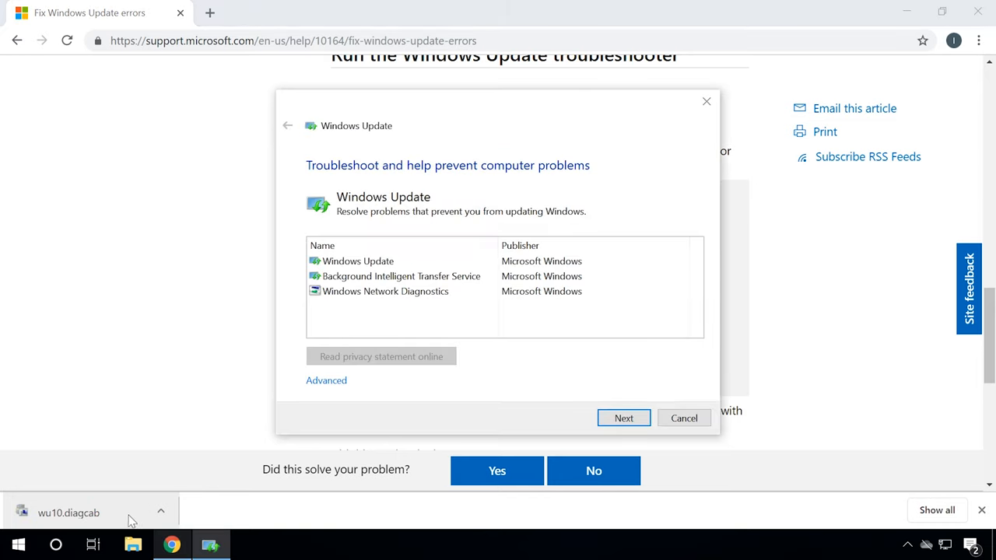
Move past the troubleshooter's start page to begin scanning for problems.
left_click(624, 418)
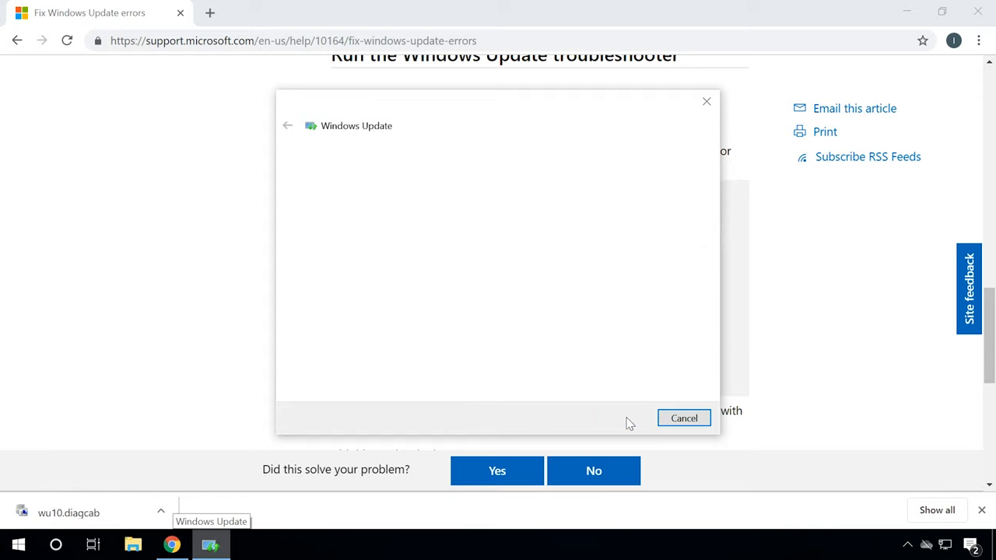